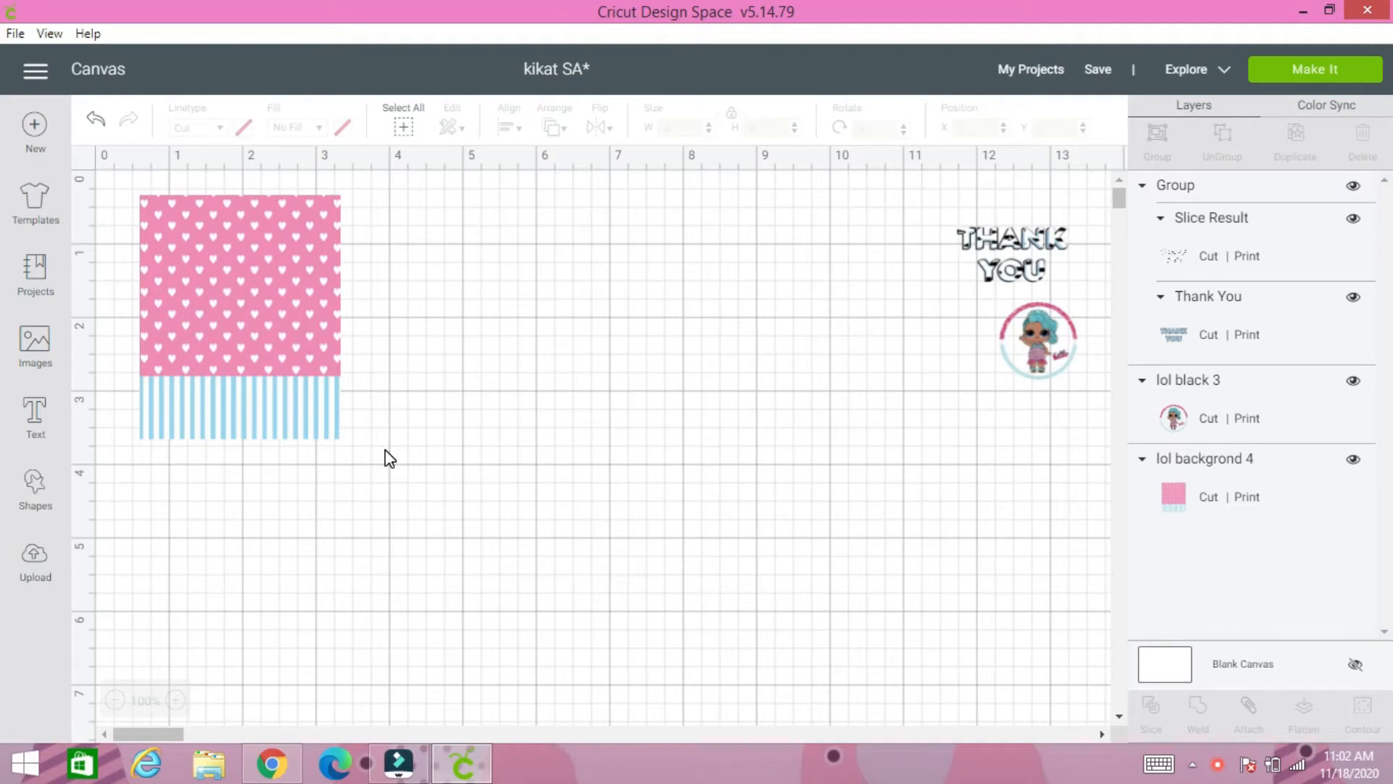
{"action": "mouse_move", "coordinate": [264, 314]}
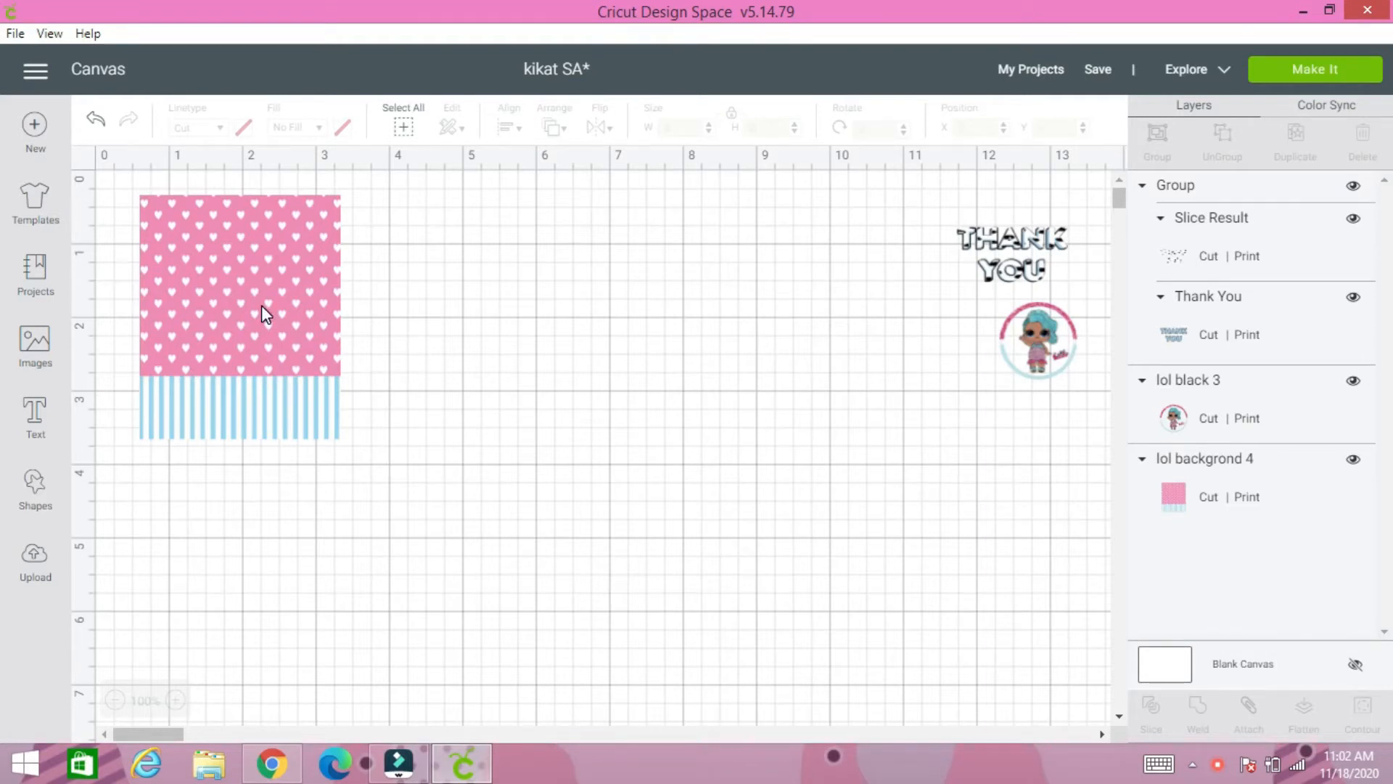
Step: Resize the lol background to about 2.91 x 2.27 in and move it right
{"action": "left_click", "coordinate": [263, 313]}
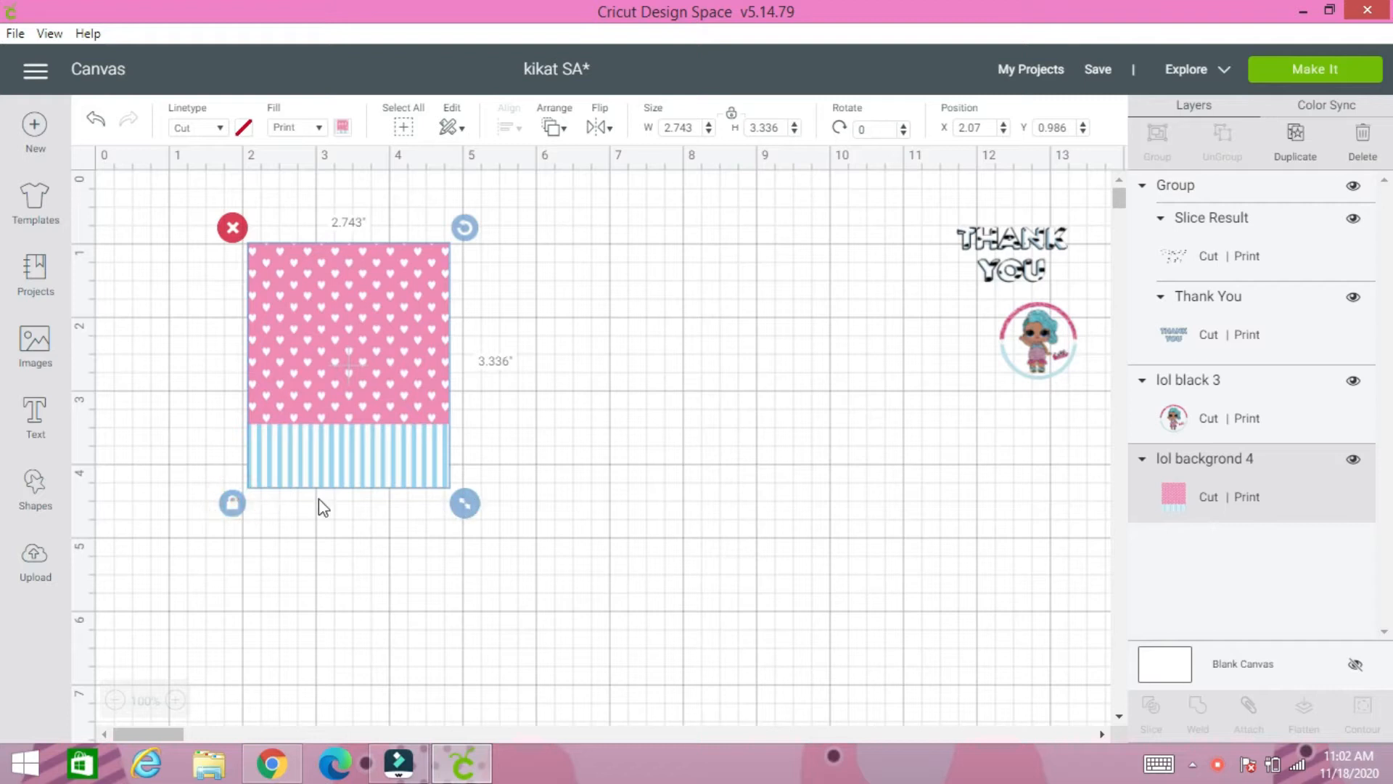
{"action": "left_click_drag", "start_coordinate": [464, 502], "coordinate": [474, 423]}
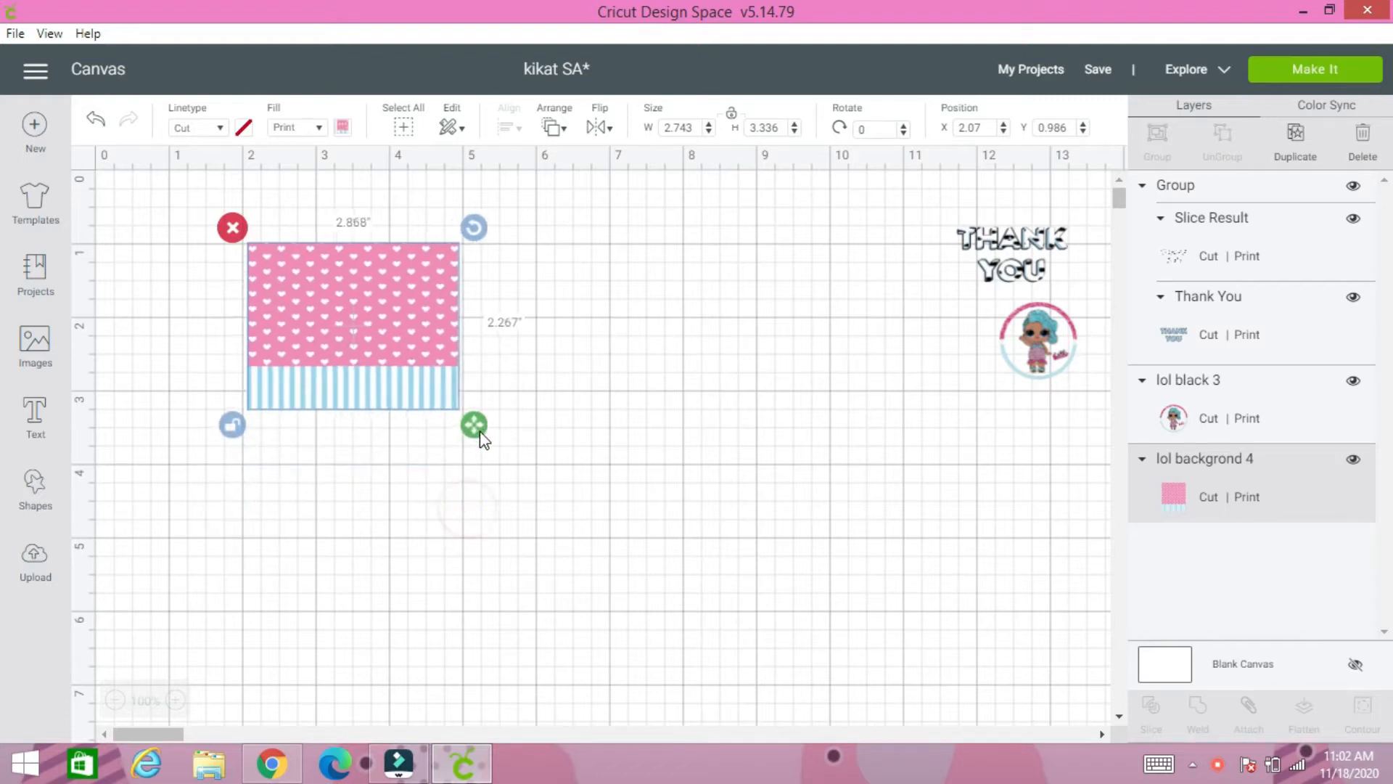
{"action": "left_click_drag", "start_coordinate": [474, 423], "coordinate": [648, 391]}
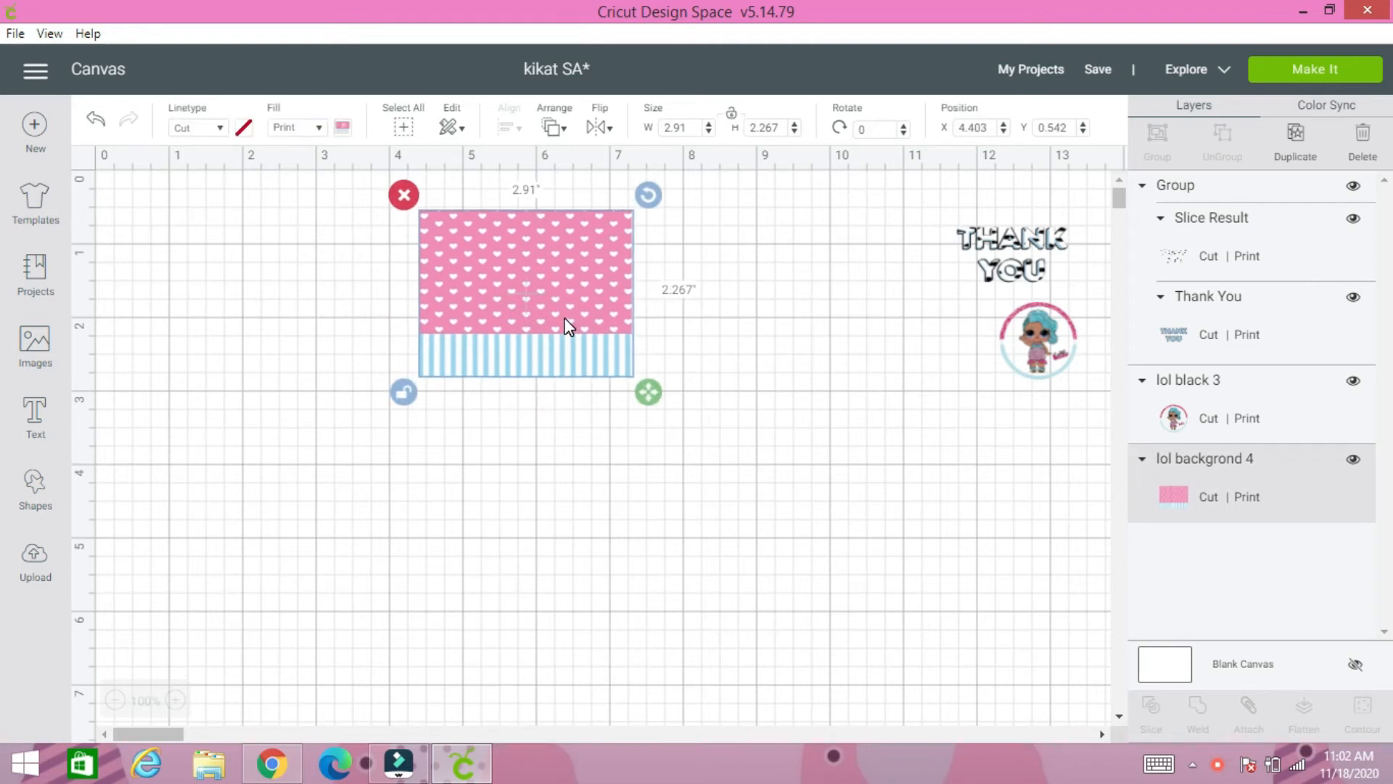
{"action": "mouse_move", "coordinate": [559, 309]}
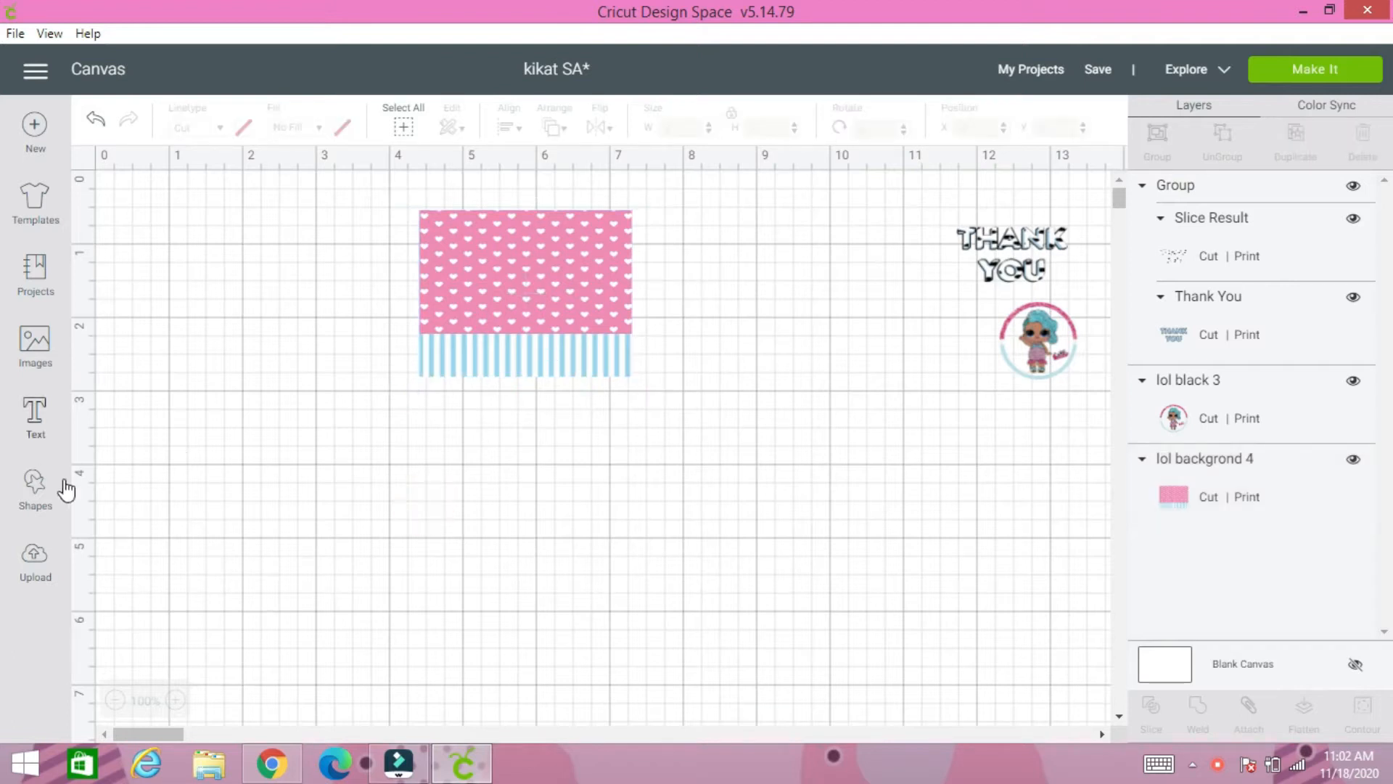
Step: Add a square and give it a Print fill using the pink candy pattern
{"action": "left_click", "coordinate": [35, 477]}
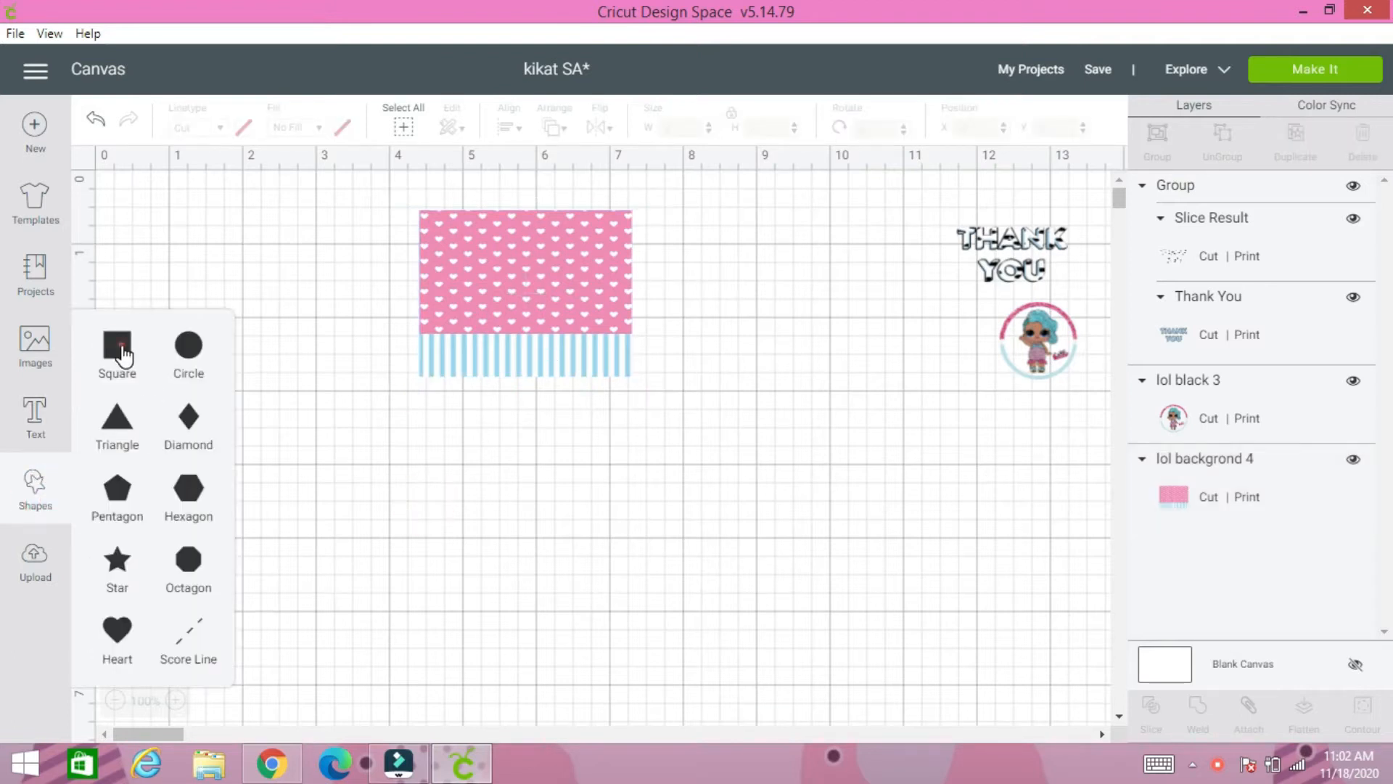
{"action": "left_click", "coordinate": [117, 347]}
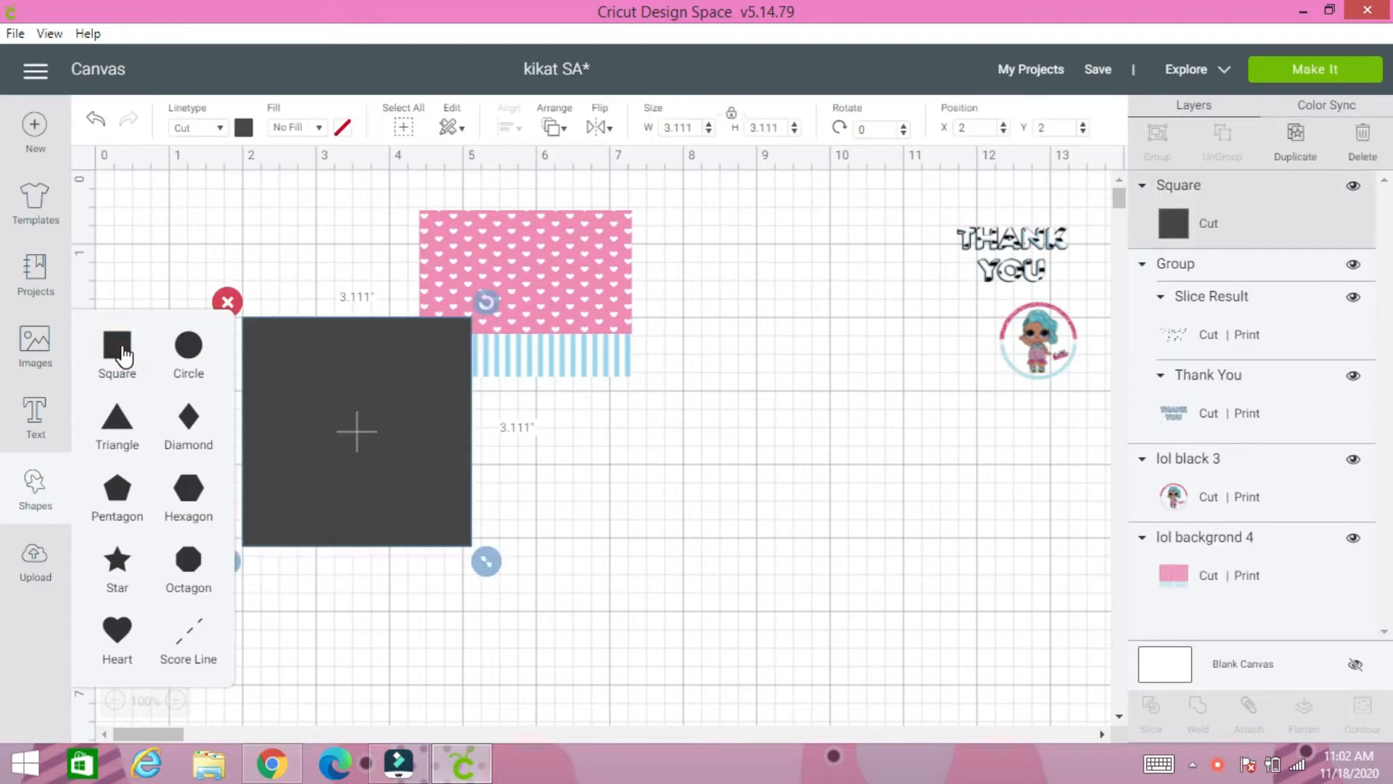
{"action": "mouse_move", "coordinate": [356, 452]}
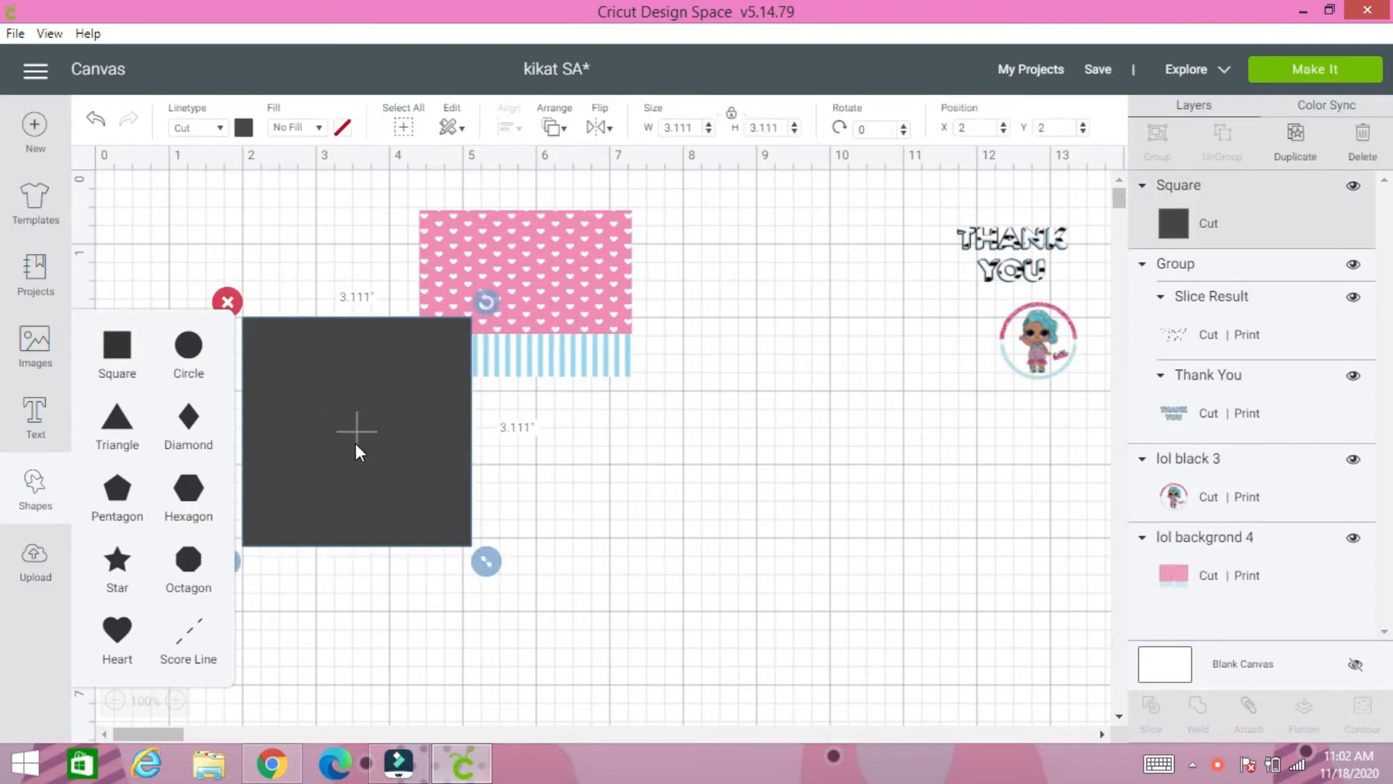
{"action": "left_click", "coordinate": [297, 126]}
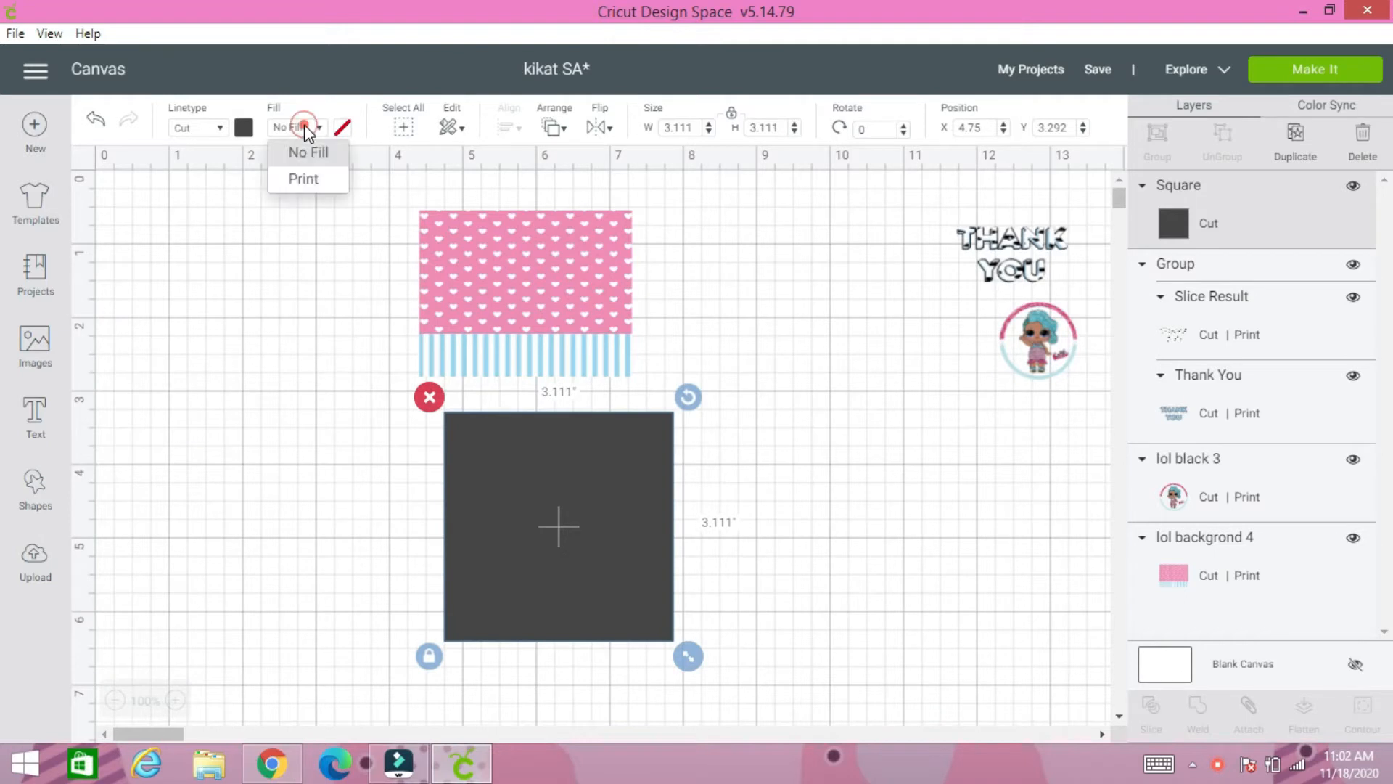
{"action": "left_click", "coordinate": [303, 178]}
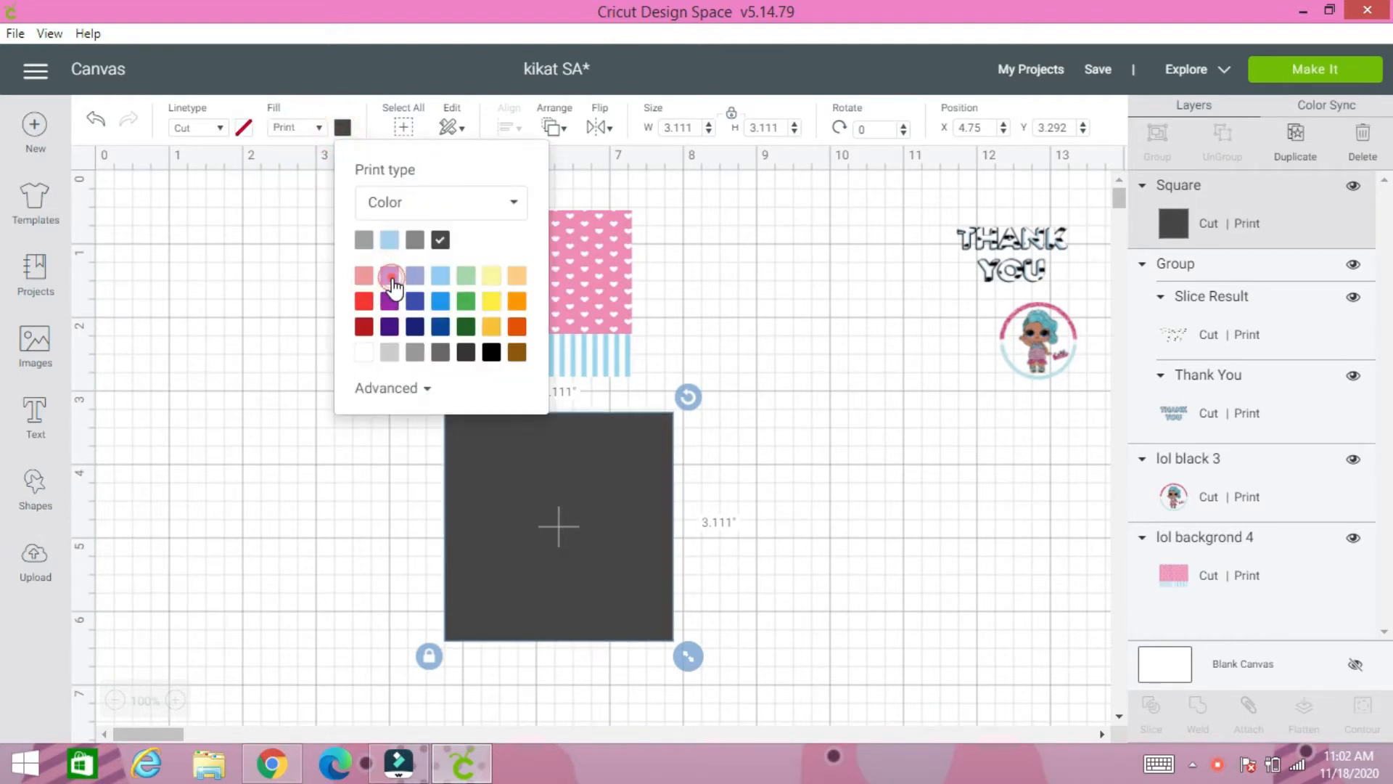
{"action": "left_click", "coordinate": [439, 300]}
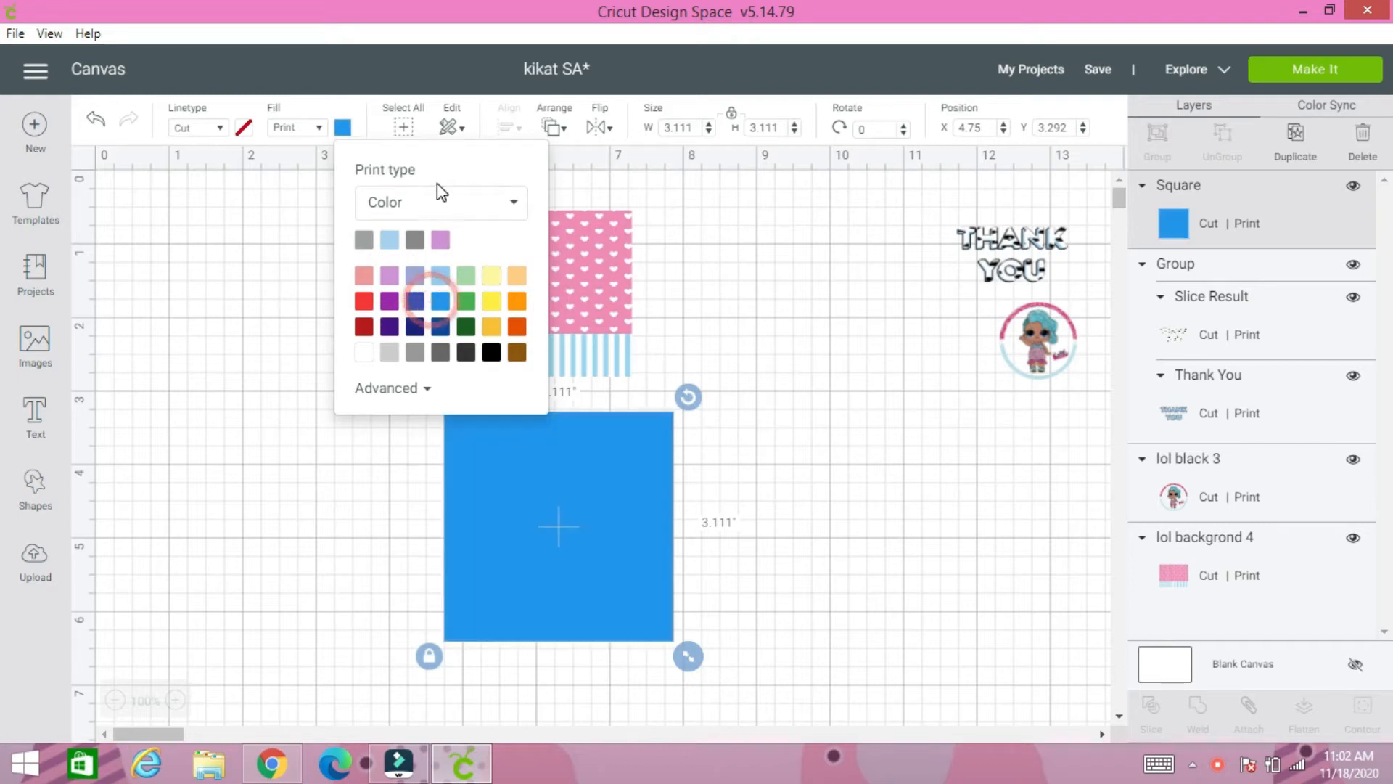
{"action": "left_click", "coordinate": [441, 203]}
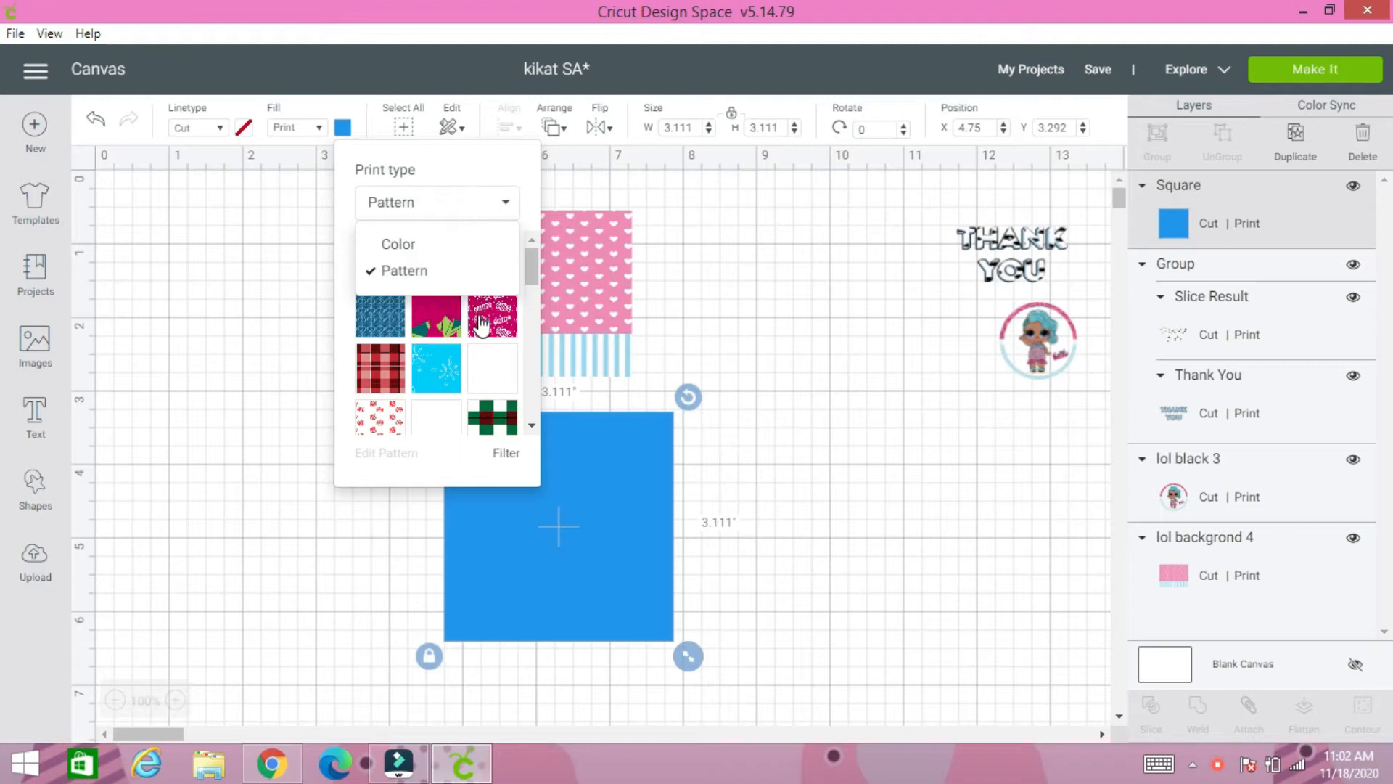
{"action": "left_click", "coordinate": [492, 315]}
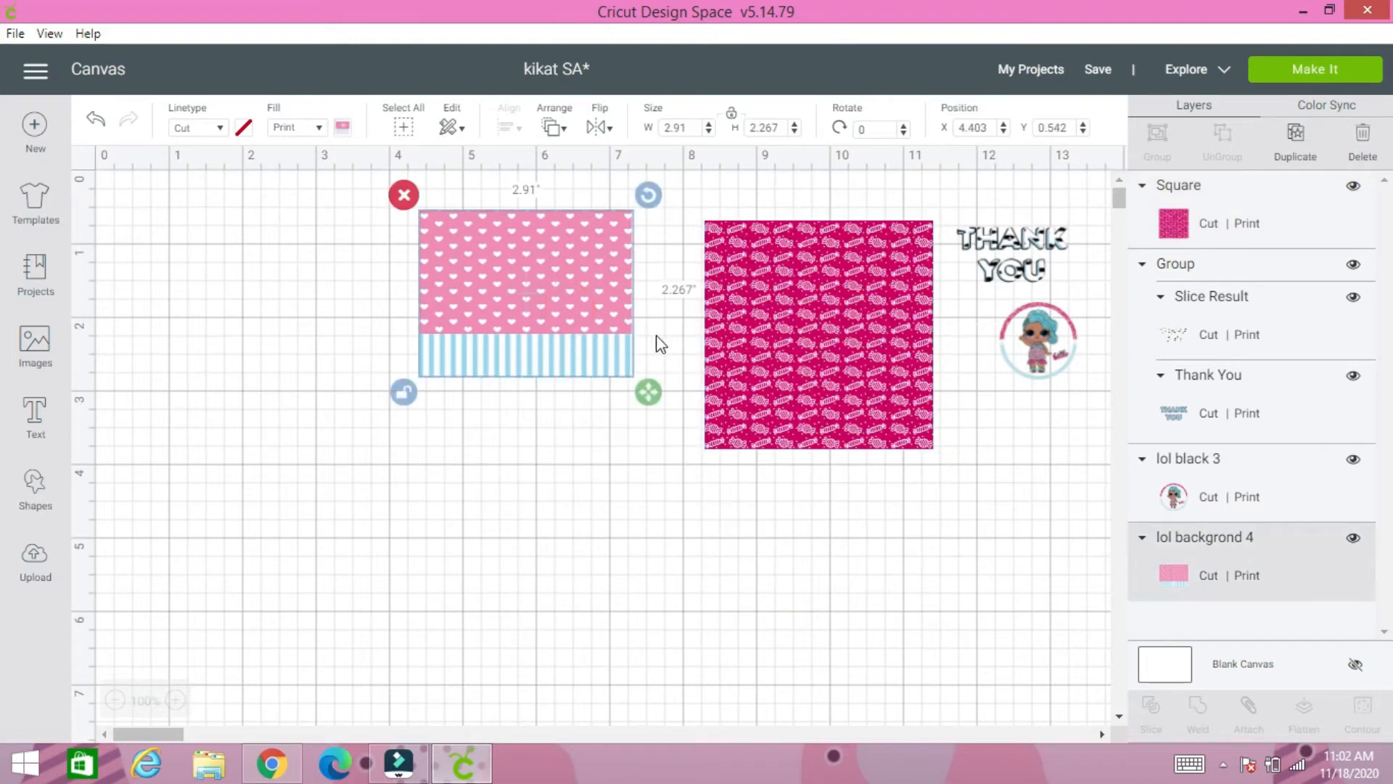
{"action": "mouse_move", "coordinate": [532, 303]}
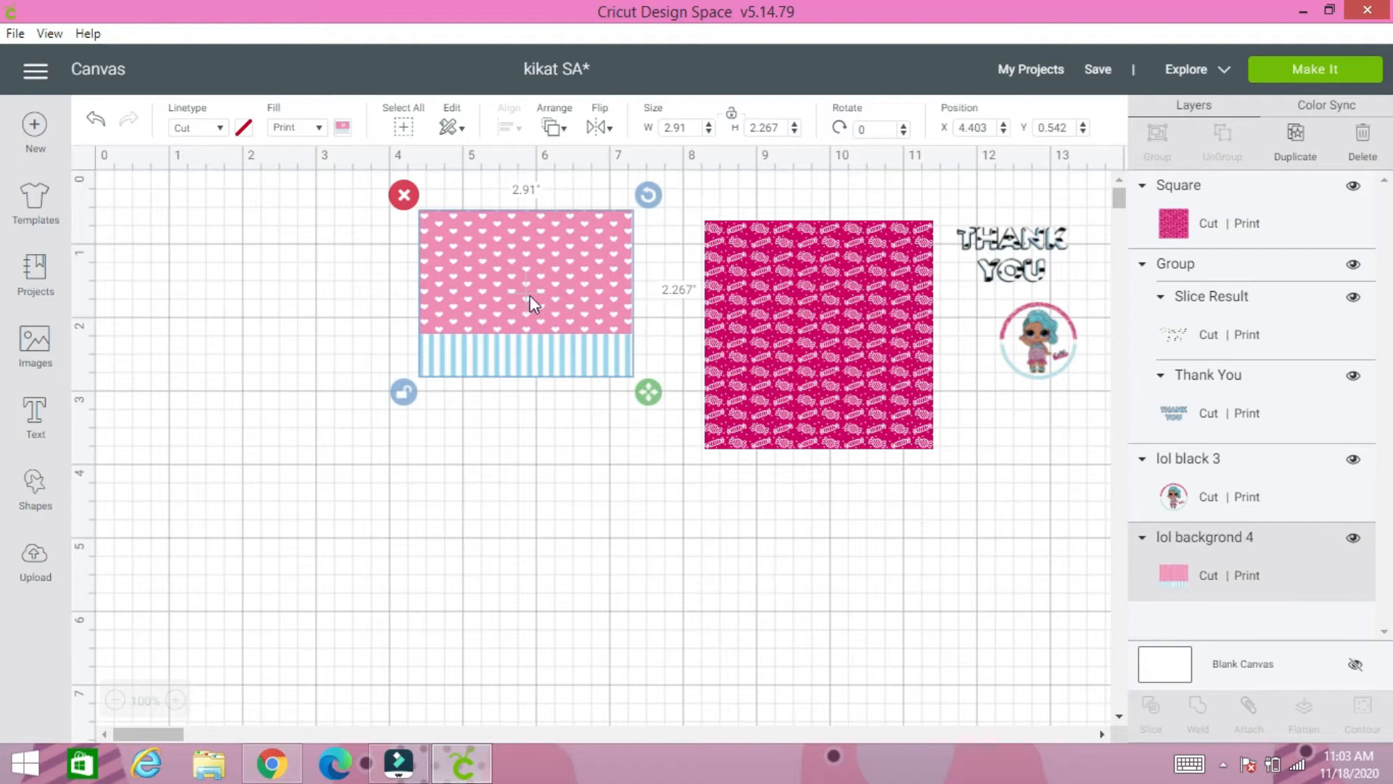
{"action": "mouse_move", "coordinate": [524, 315]}
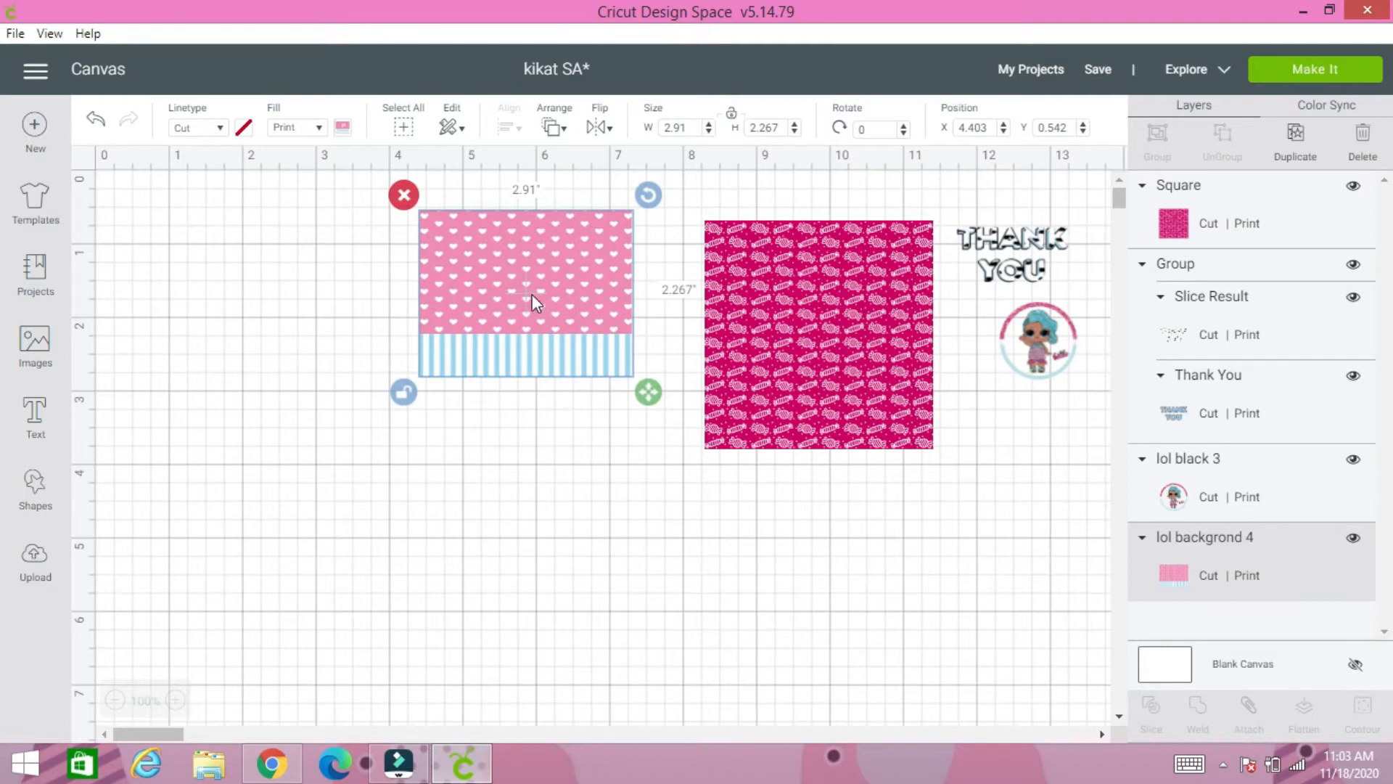
Step: Move the heart-and-stripe background left and size it to 3.5 x 3.5 in
{"action": "left_click_drag", "start_coordinate": [524, 293], "coordinate": [368, 333]}
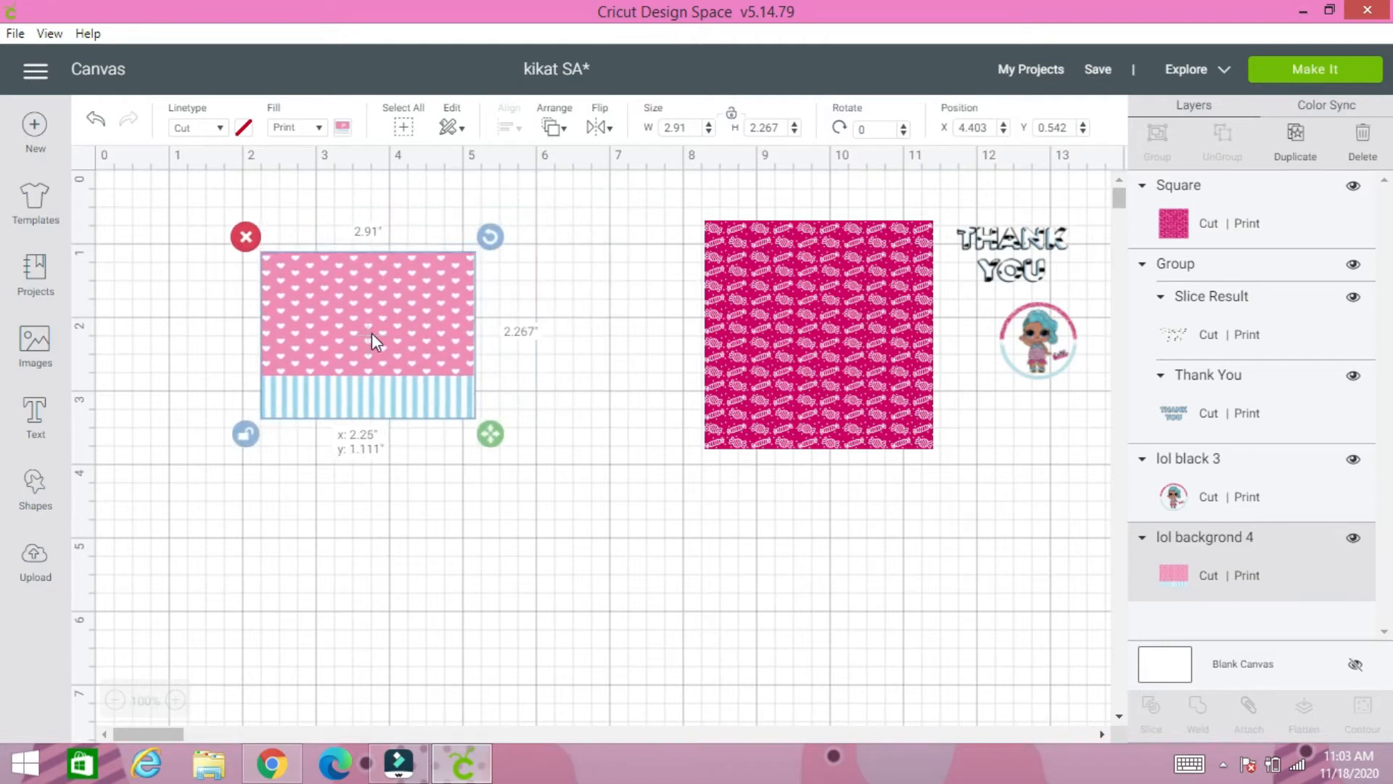
{"action": "left_click_drag", "start_coordinate": [371, 342], "coordinate": [367, 331]}
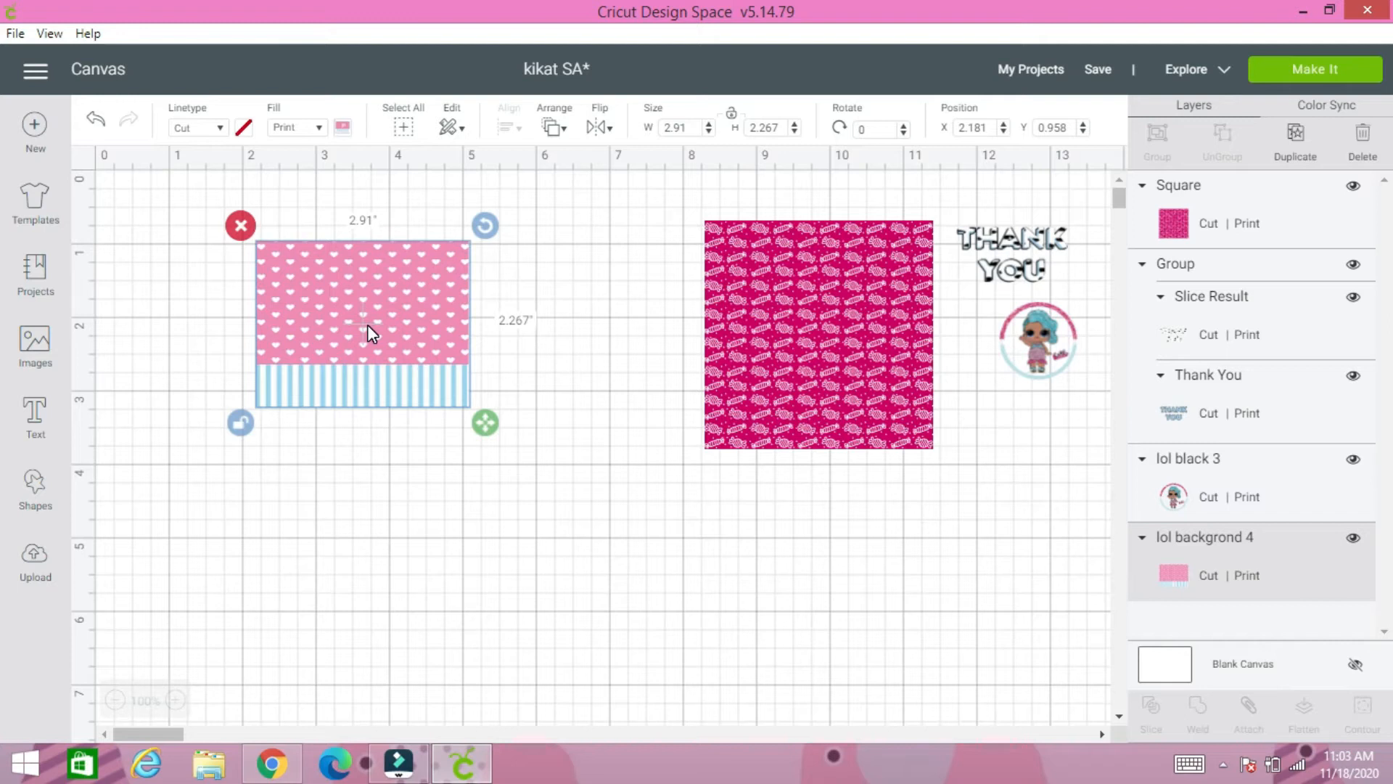
{"action": "mouse_move", "coordinate": [759, 96]}
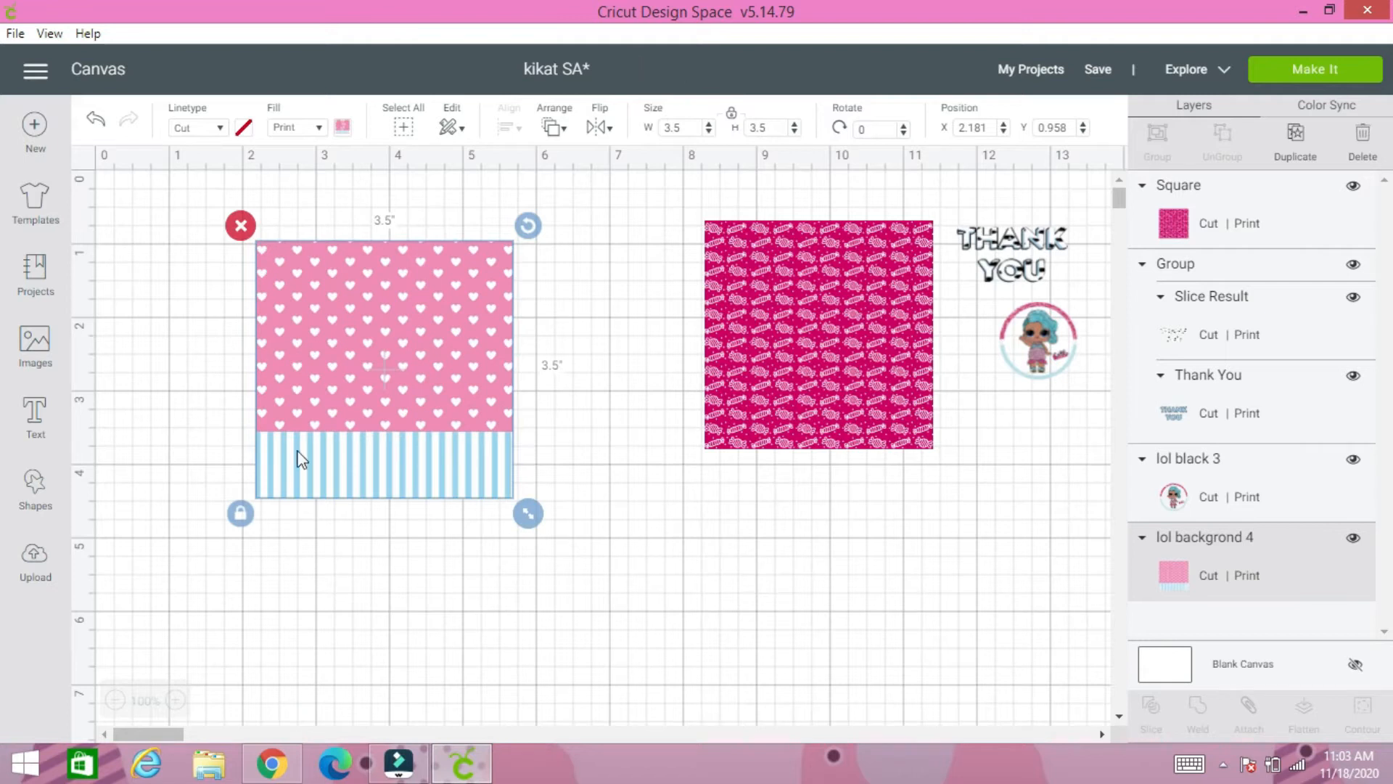
{"action": "left_click_drag", "start_coordinate": [302, 458], "coordinate": [280, 435]}
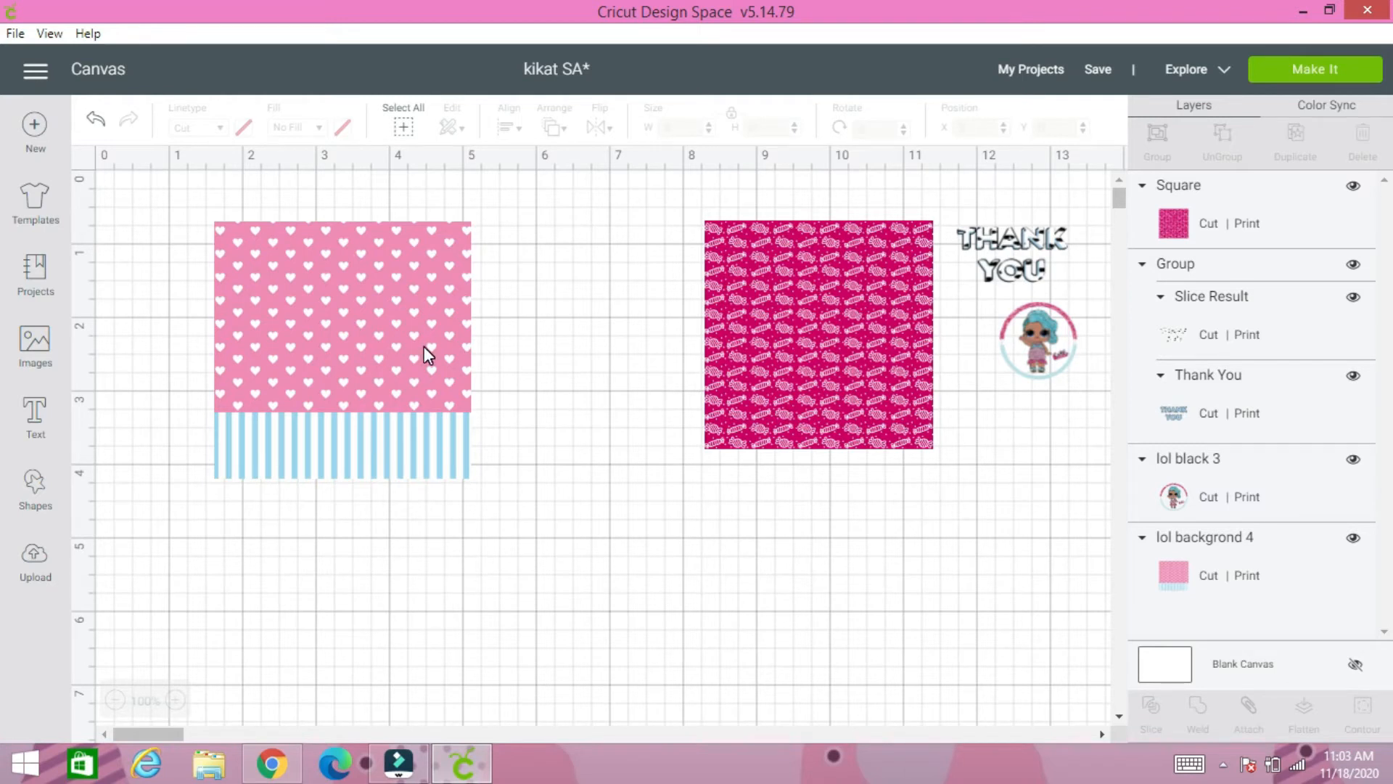
{"action": "mouse_move", "coordinate": [683, 408]}
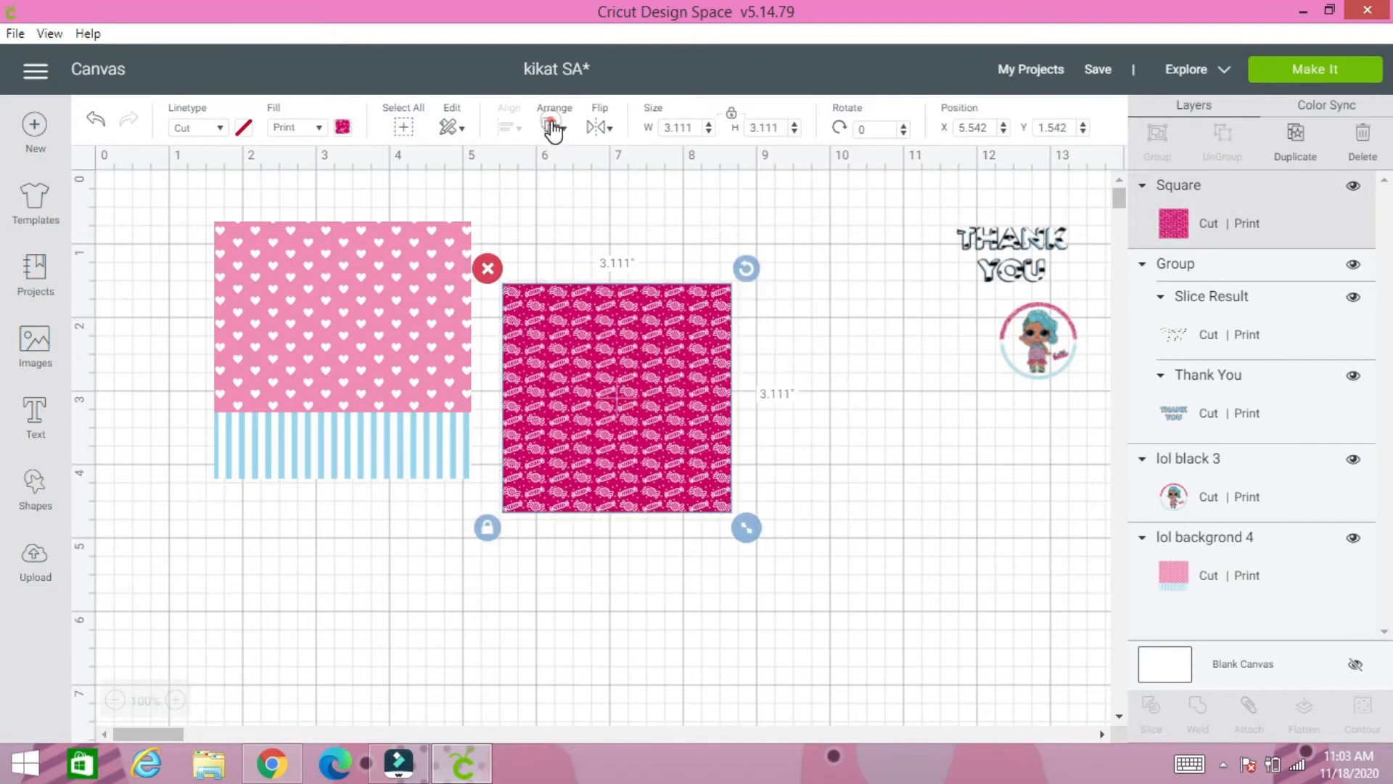
Step: Resize the candy square to 3.5 x 1.5 in and lay it above the stripes
{"action": "left_click_drag", "start_coordinate": [616, 396], "coordinate": [397, 397]}
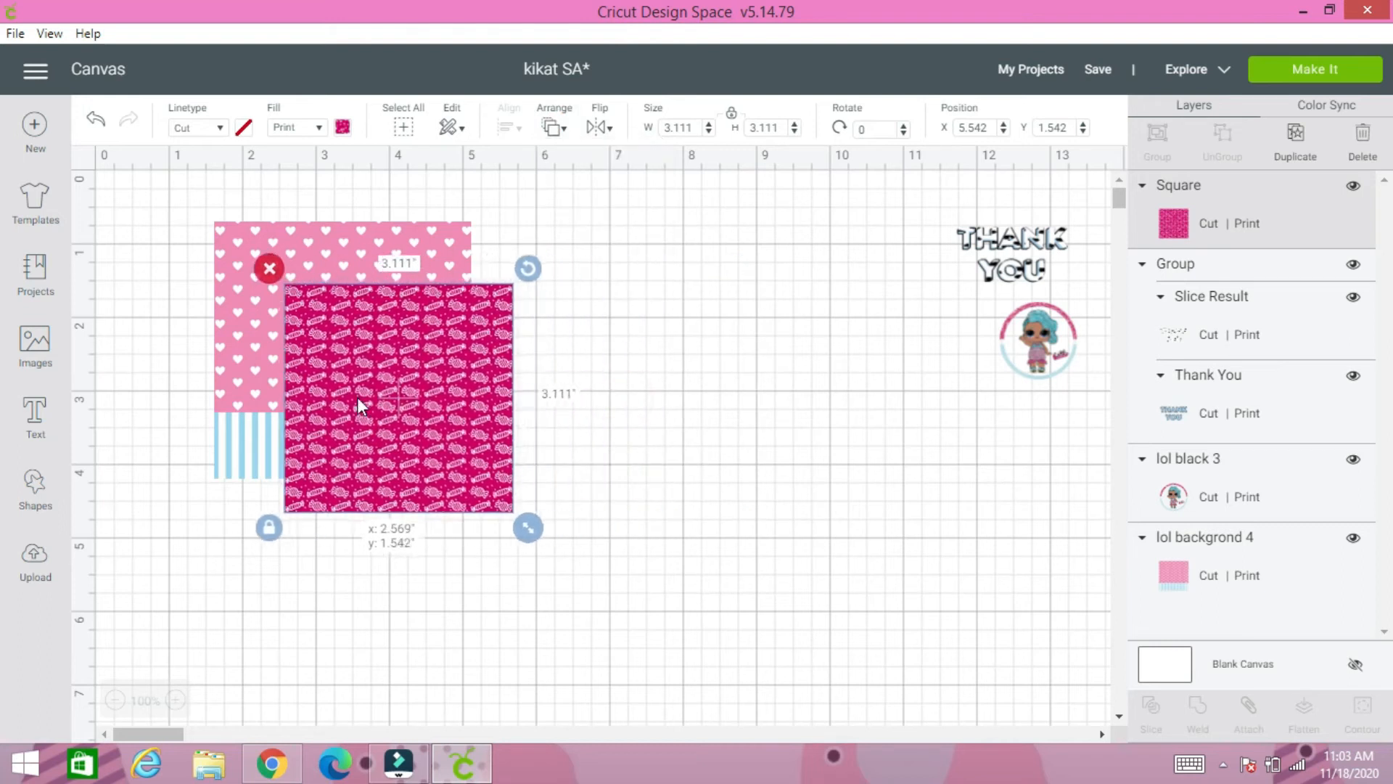
{"action": "left_click_drag", "start_coordinate": [397, 397], "coordinate": [657, 406]}
{"action": "type", "text": "1.5"}
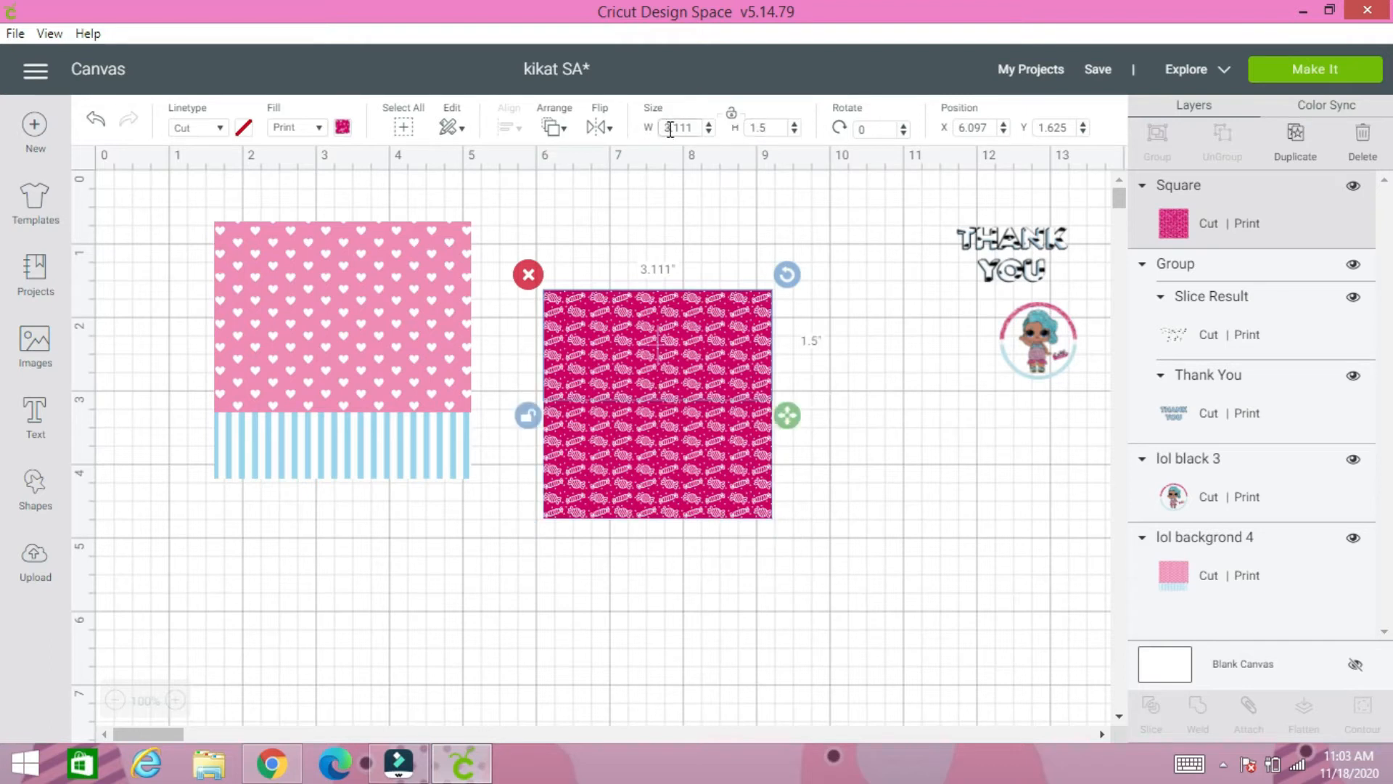
{"action": "type", "text": "3.5"}
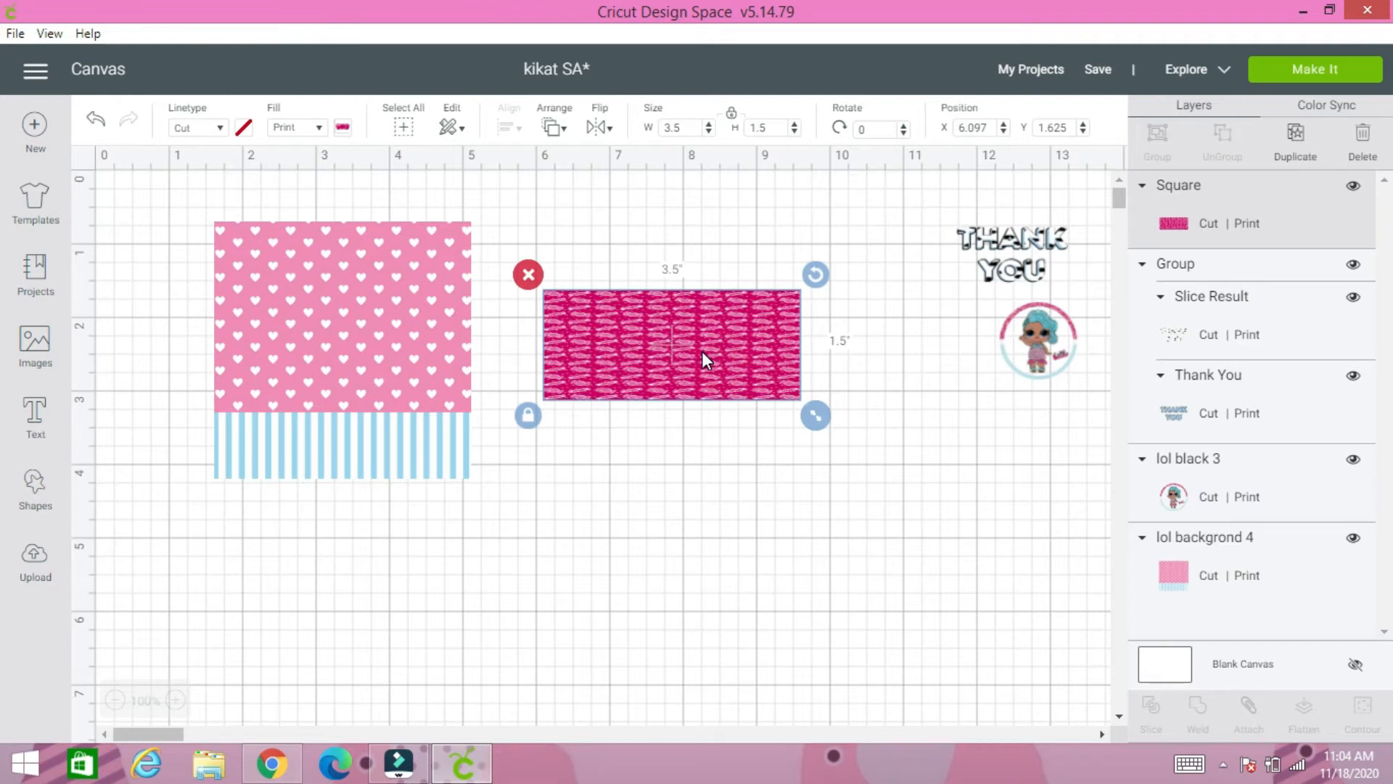
{"action": "left_click_drag", "start_coordinate": [701, 360], "coordinate": [395, 371]}
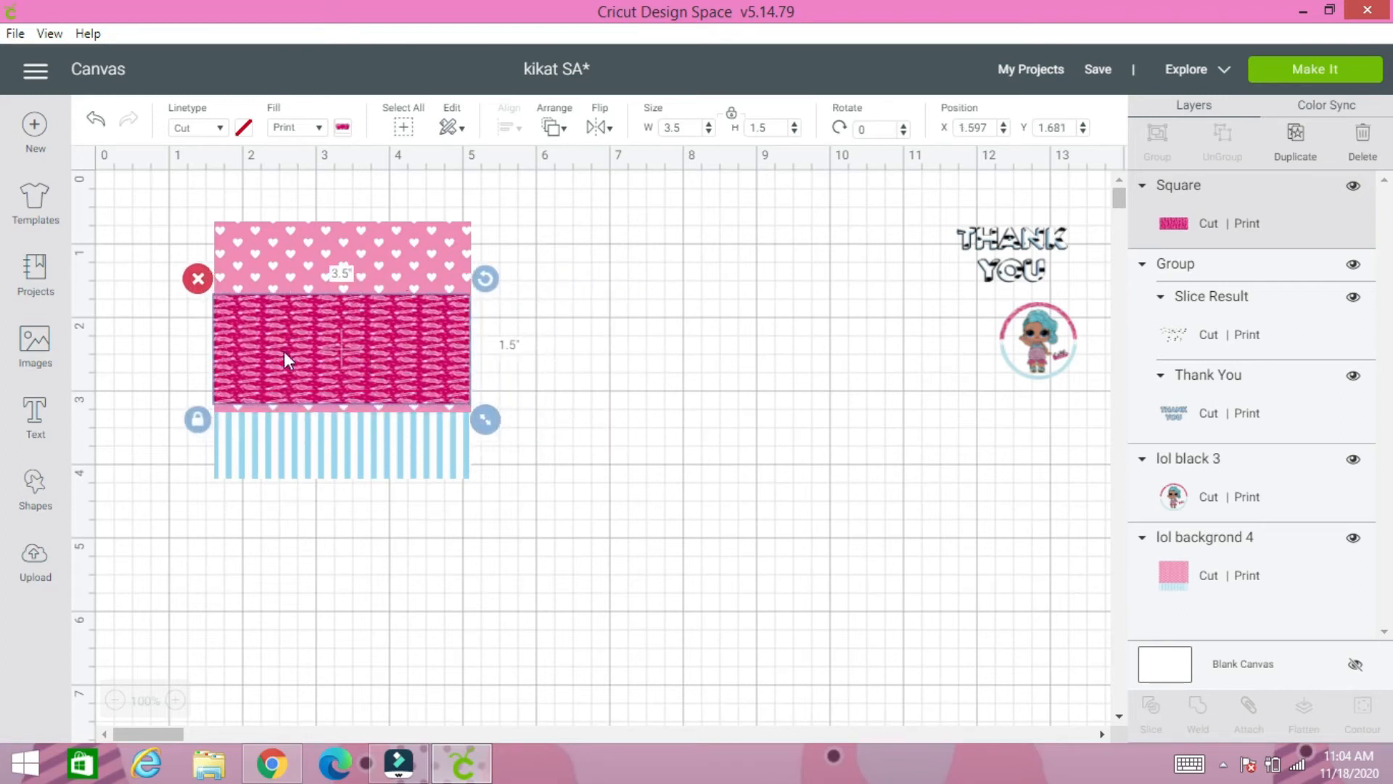
Step: Bring Thank You to front on the candy band and place the doll left of it
{"action": "left_click", "coordinate": [1012, 257]}
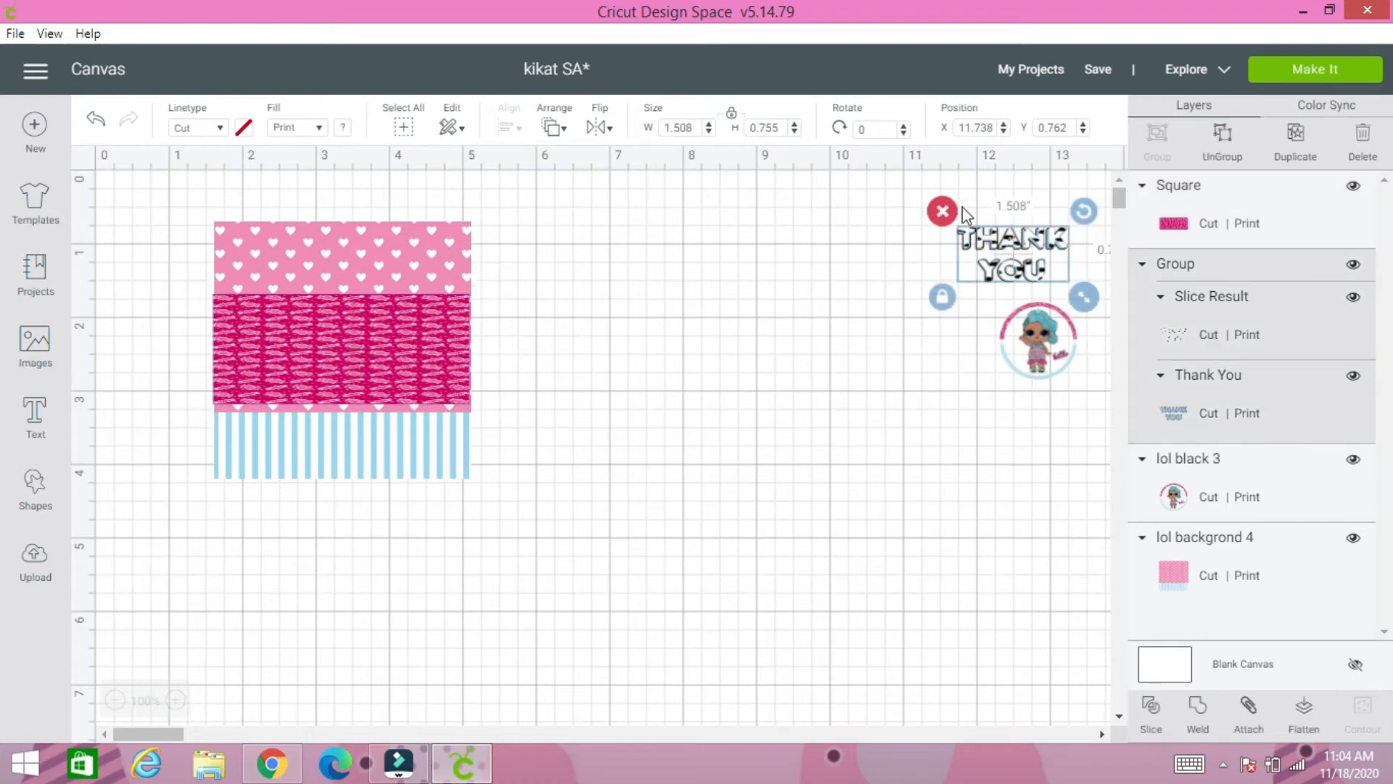
{"action": "left_click", "coordinate": [553, 128]}
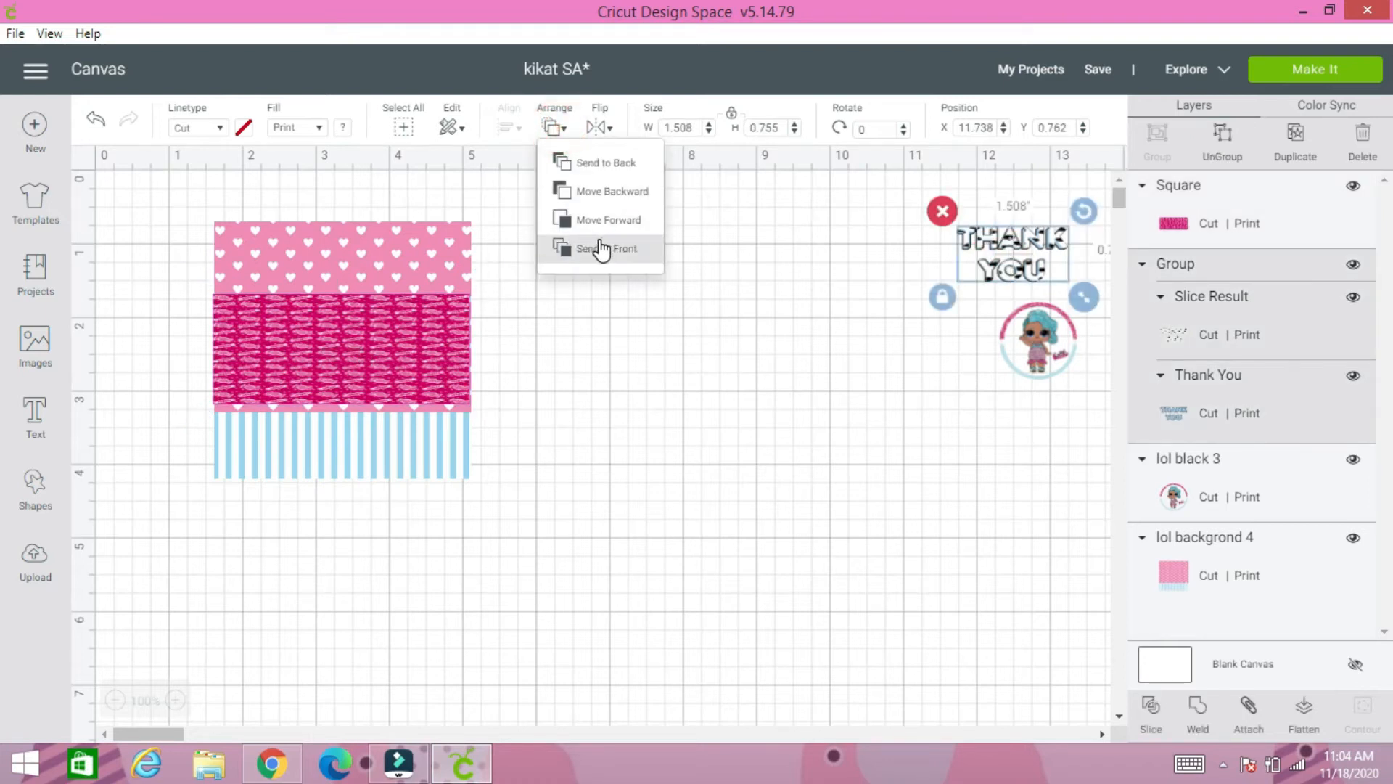
{"action": "left_click", "coordinate": [602, 248]}
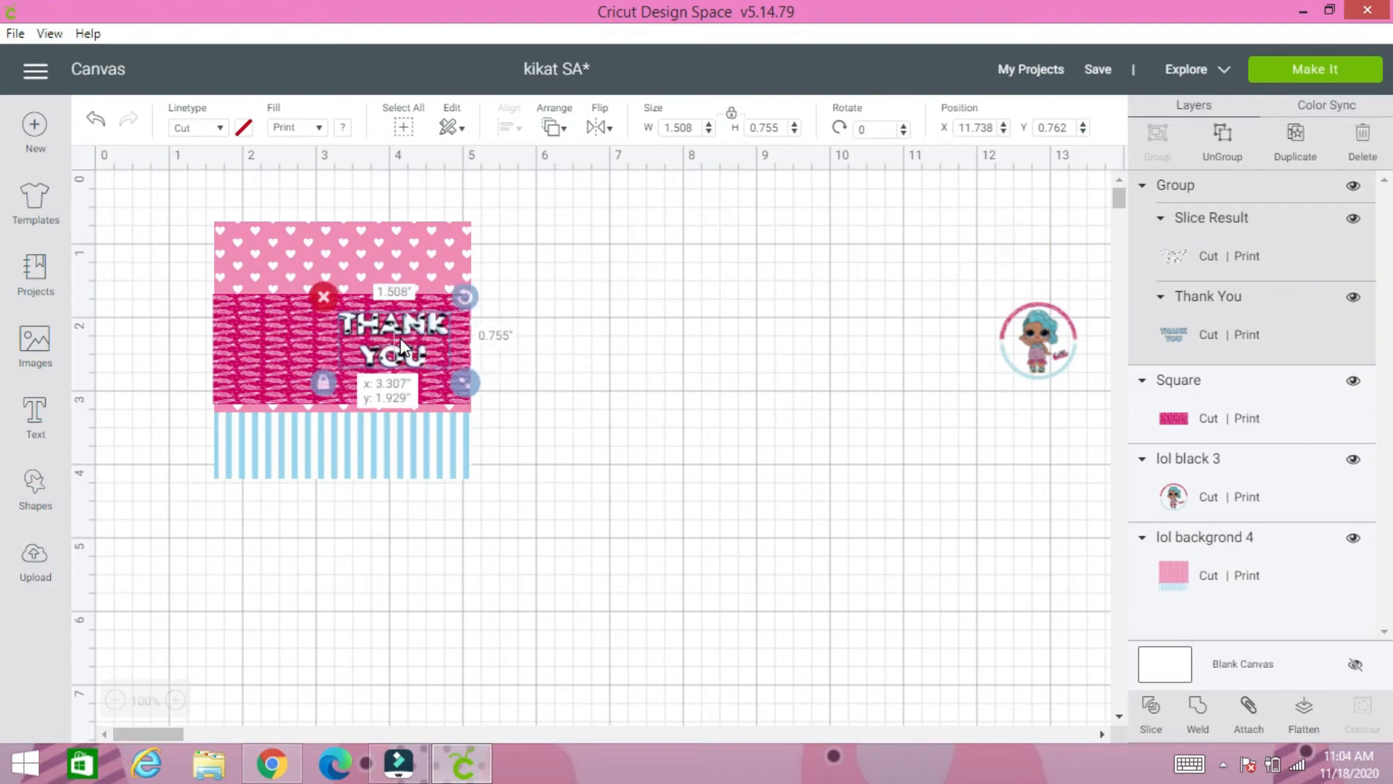
{"action": "left_click_drag", "start_coordinate": [395, 347], "coordinate": [341, 333]}
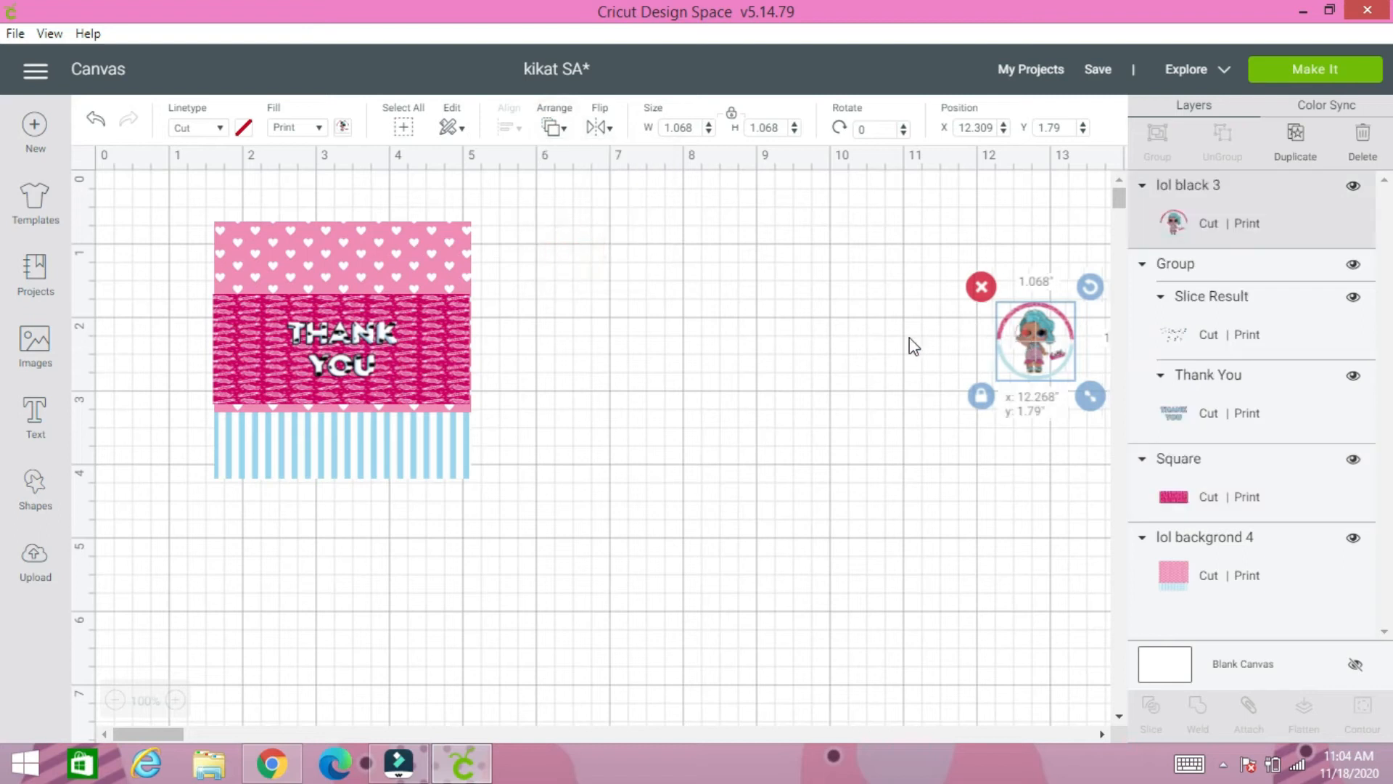
{"action": "left_click_drag", "start_coordinate": [1033, 340], "coordinate": [249, 342]}
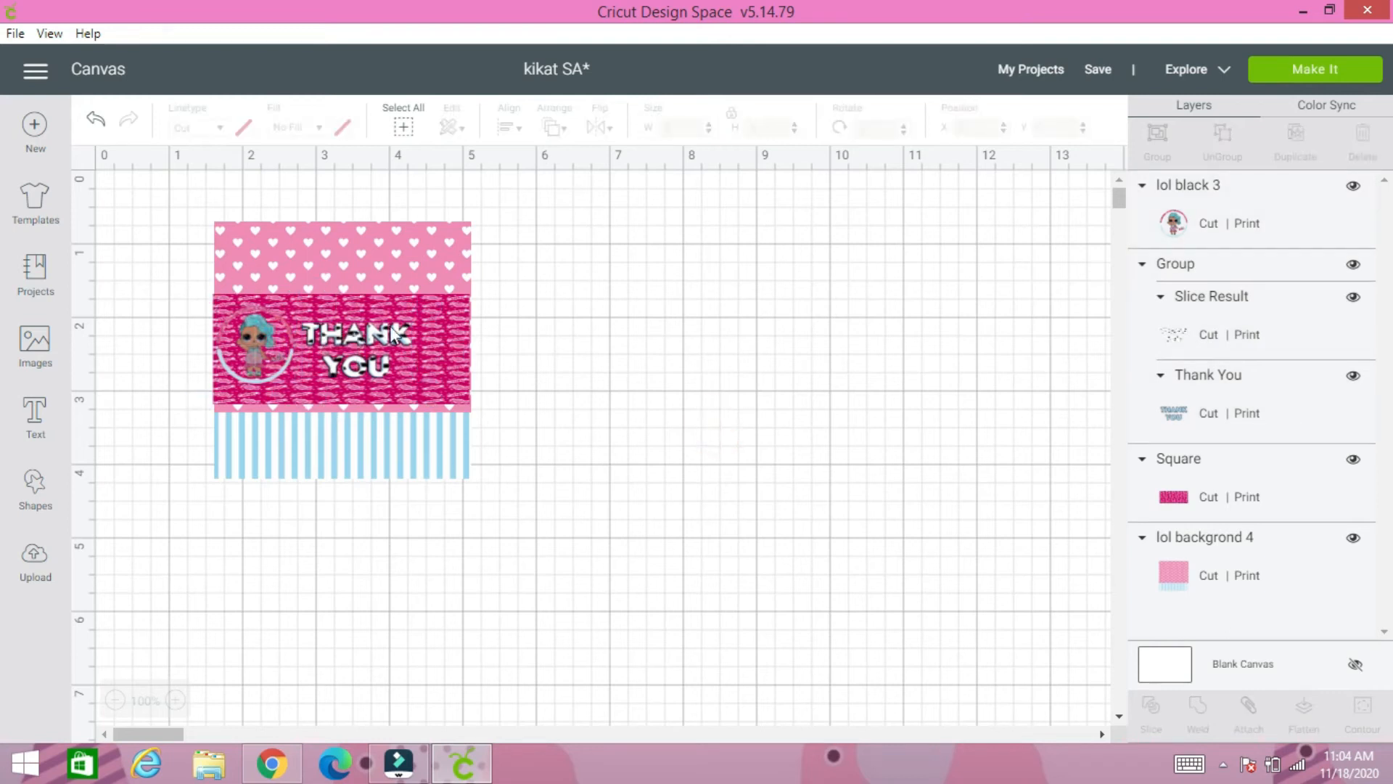
{"action": "mouse_move", "coordinate": [224, 323]}
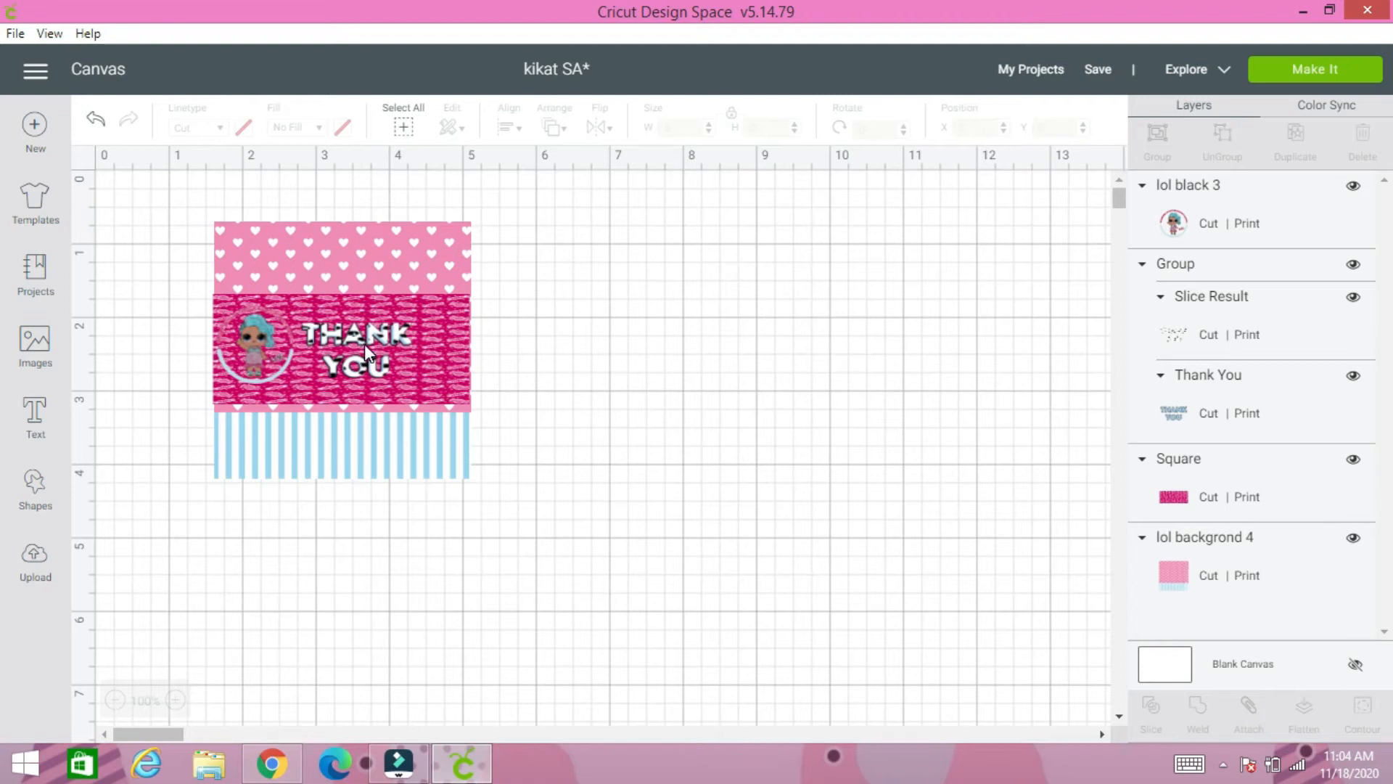
{"action": "mouse_move", "coordinate": [287, 309]}
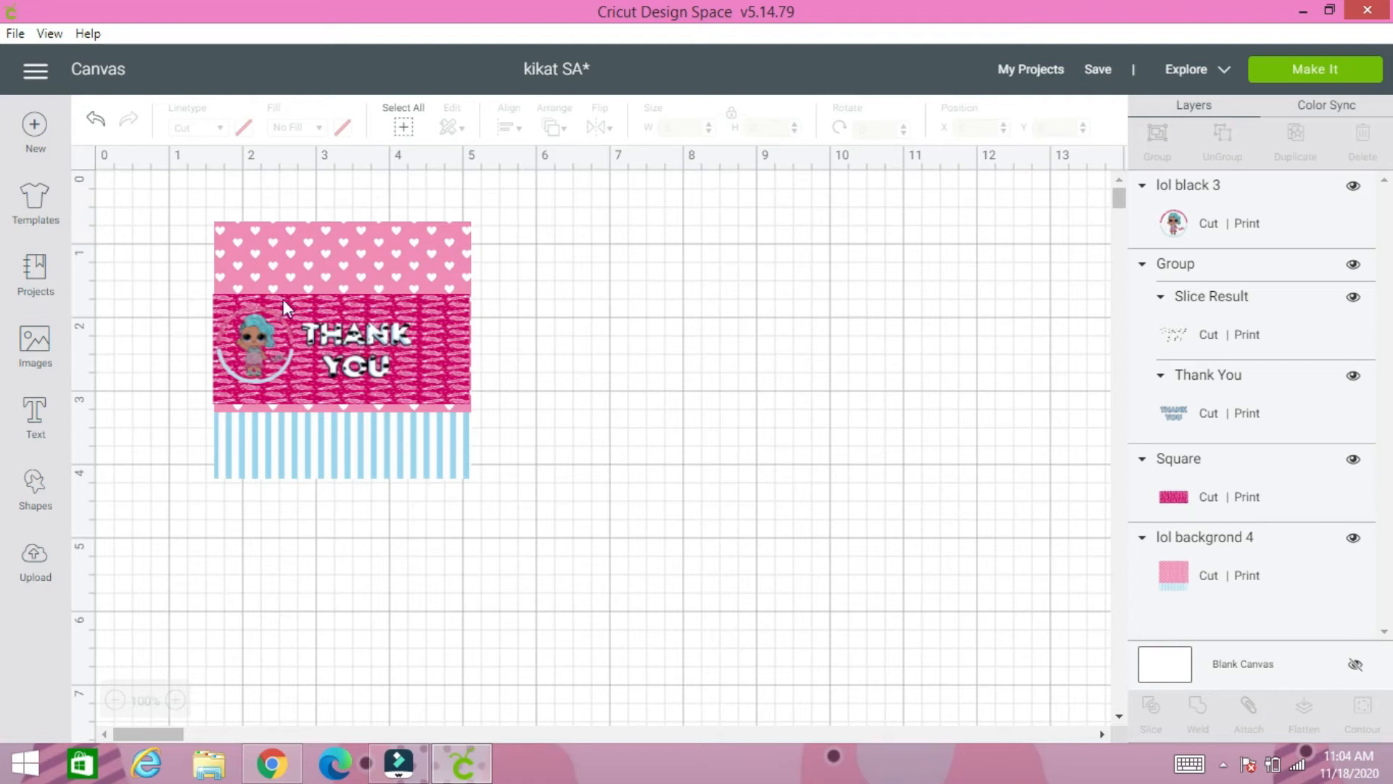
Step: Insert the uploaded kit-kat-logo image and place it right of the wrapper
{"action": "left_click", "coordinate": [34, 556]}
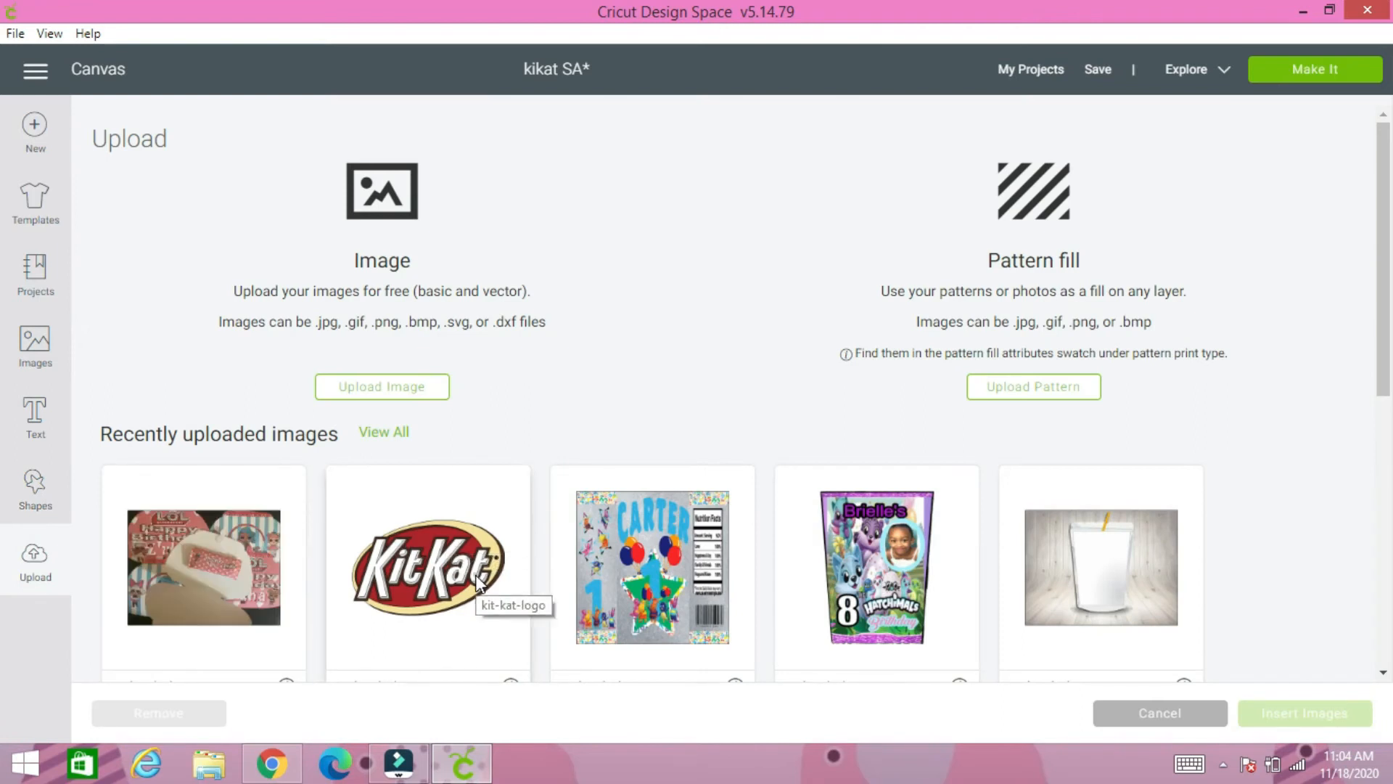
{"action": "left_click", "coordinate": [427, 574]}
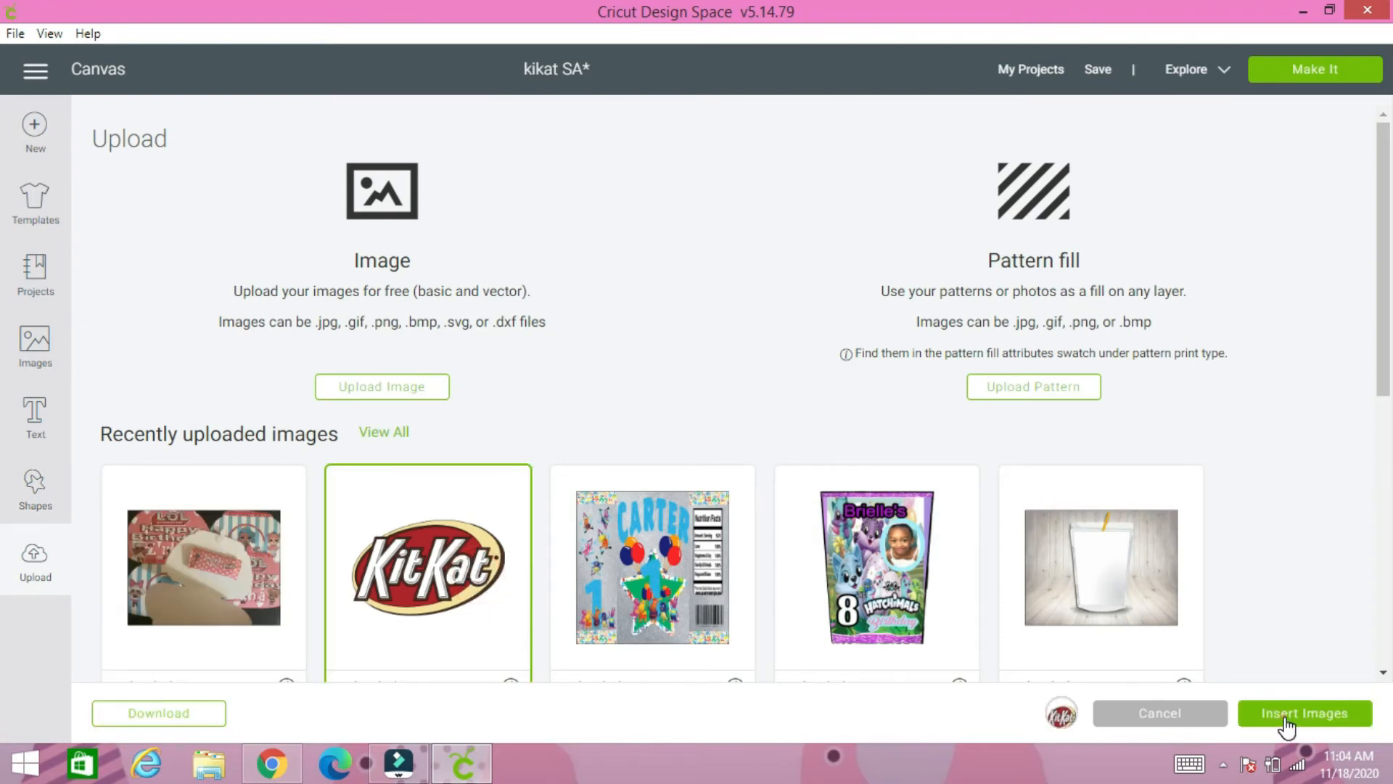
{"action": "left_click", "coordinate": [1305, 712]}
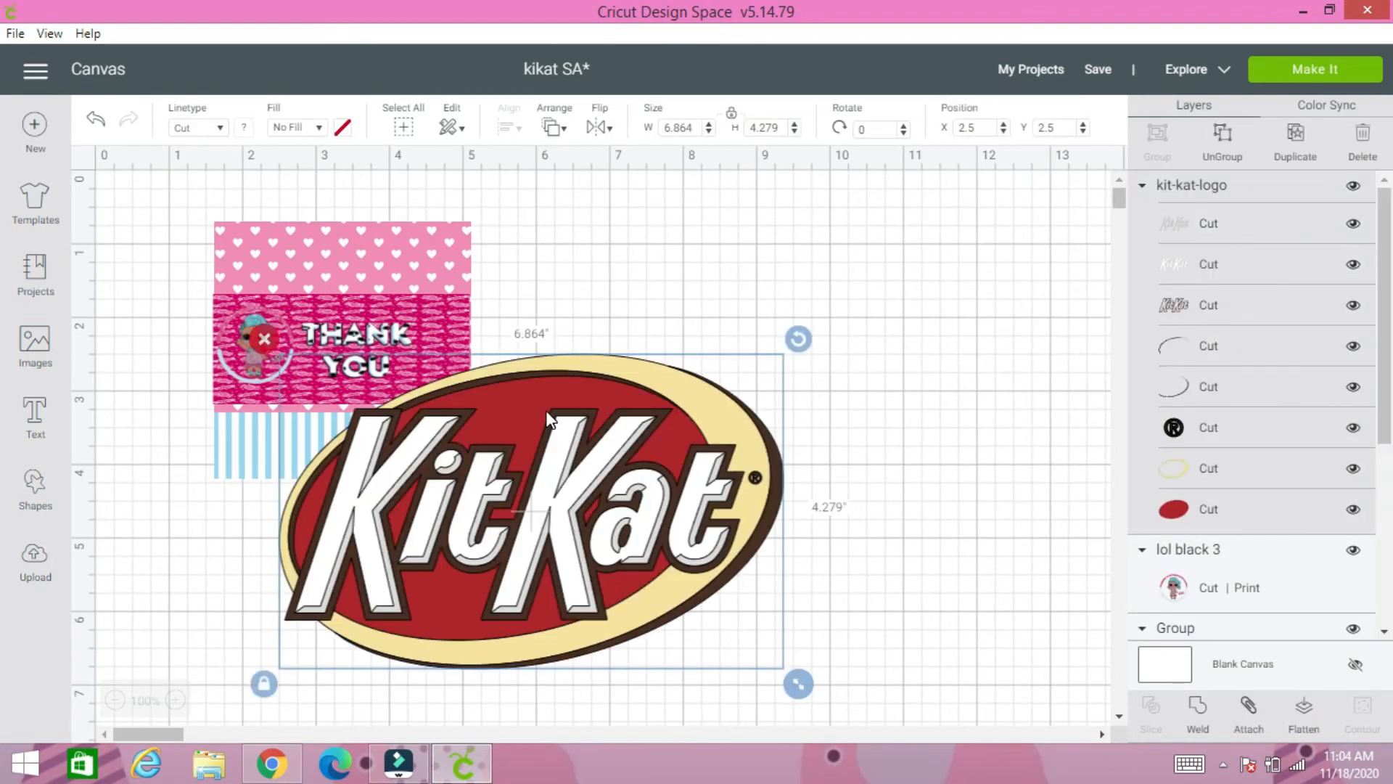
{"action": "left_click_drag", "start_coordinate": [546, 423], "coordinate": [840, 341]}
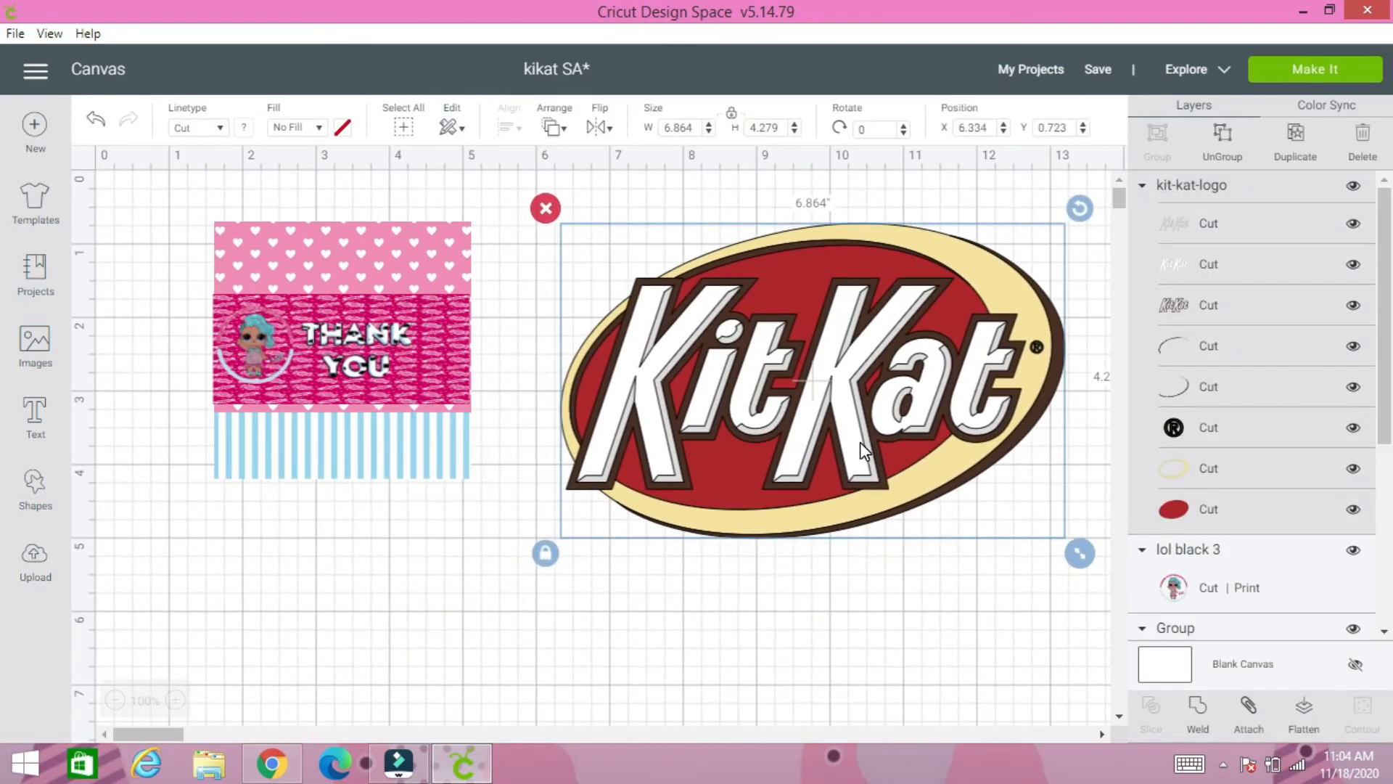
{"action": "mouse_move", "coordinate": [885, 355]}
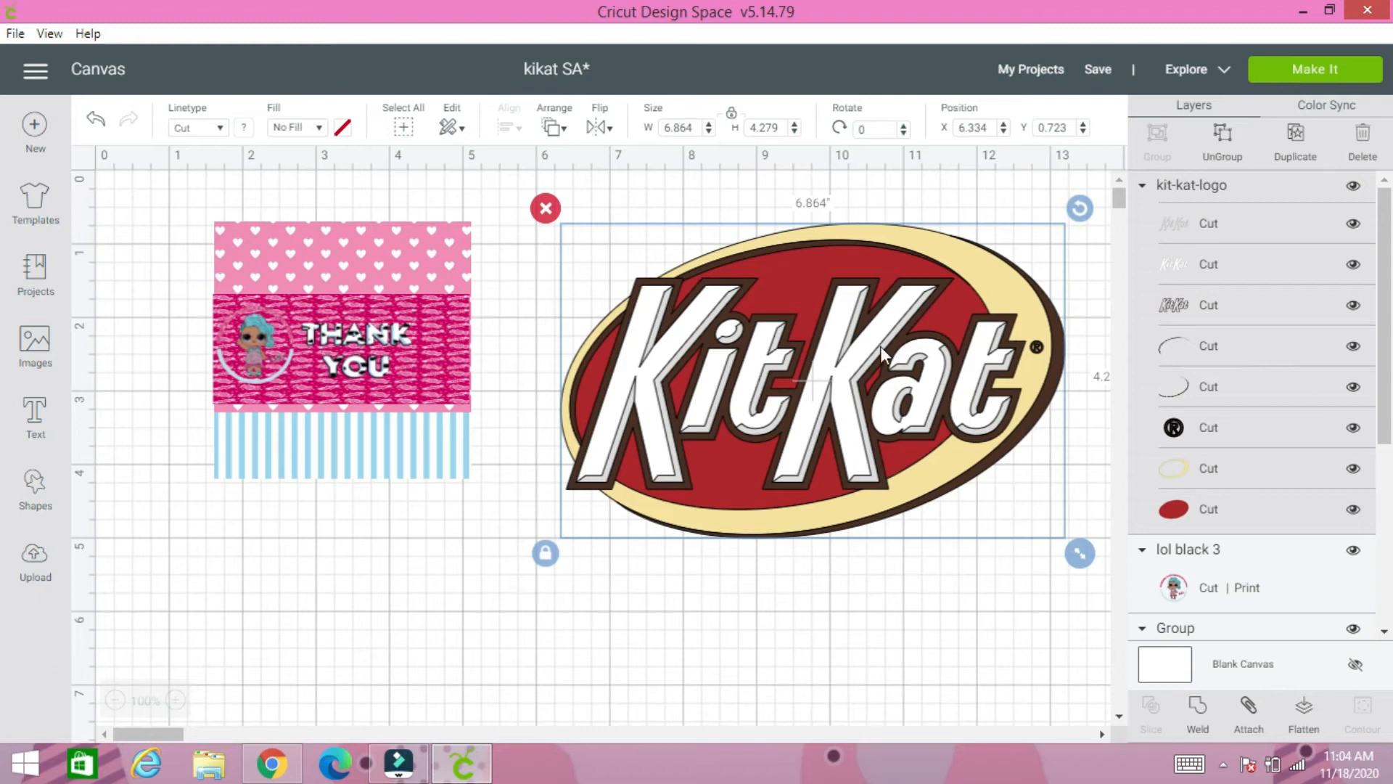
{"action": "mouse_move", "coordinate": [911, 402]}
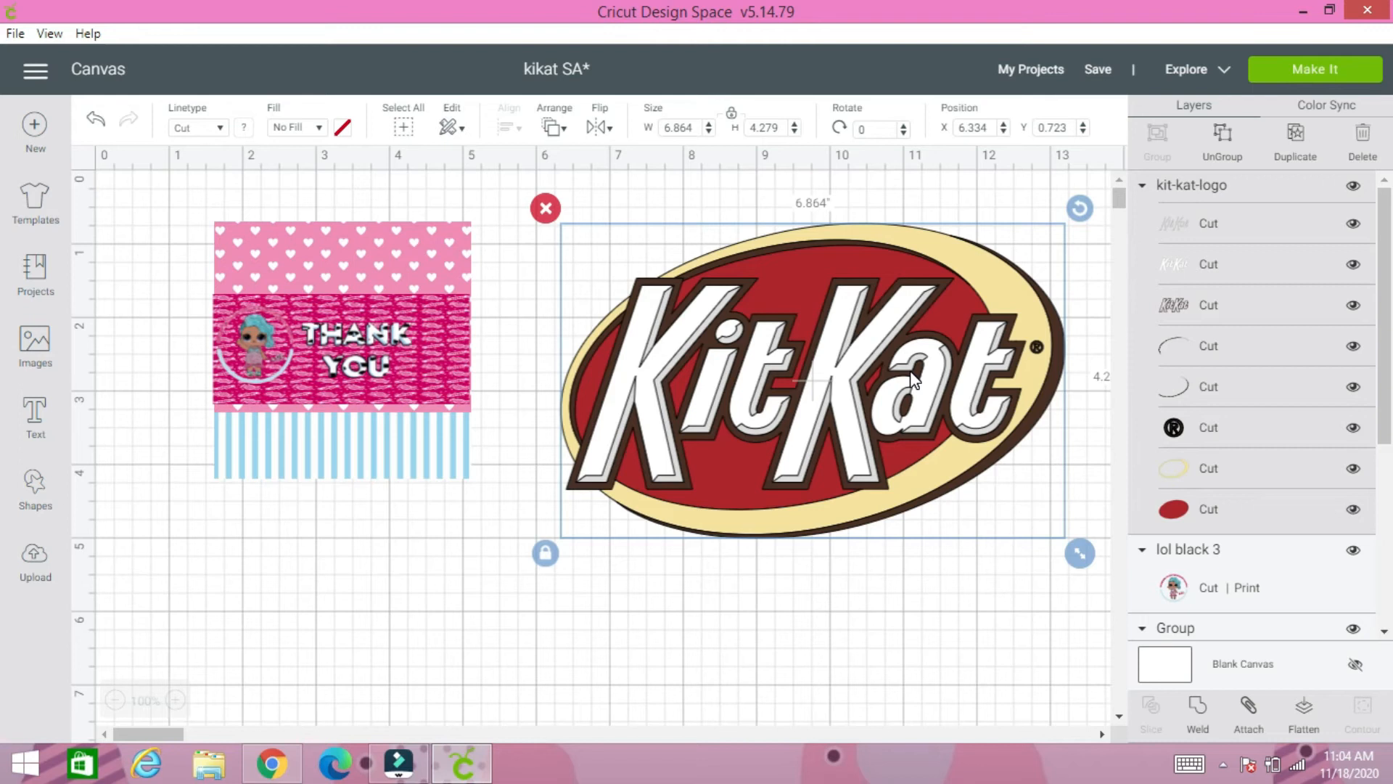
{"action": "mouse_move", "coordinate": [859, 394]}
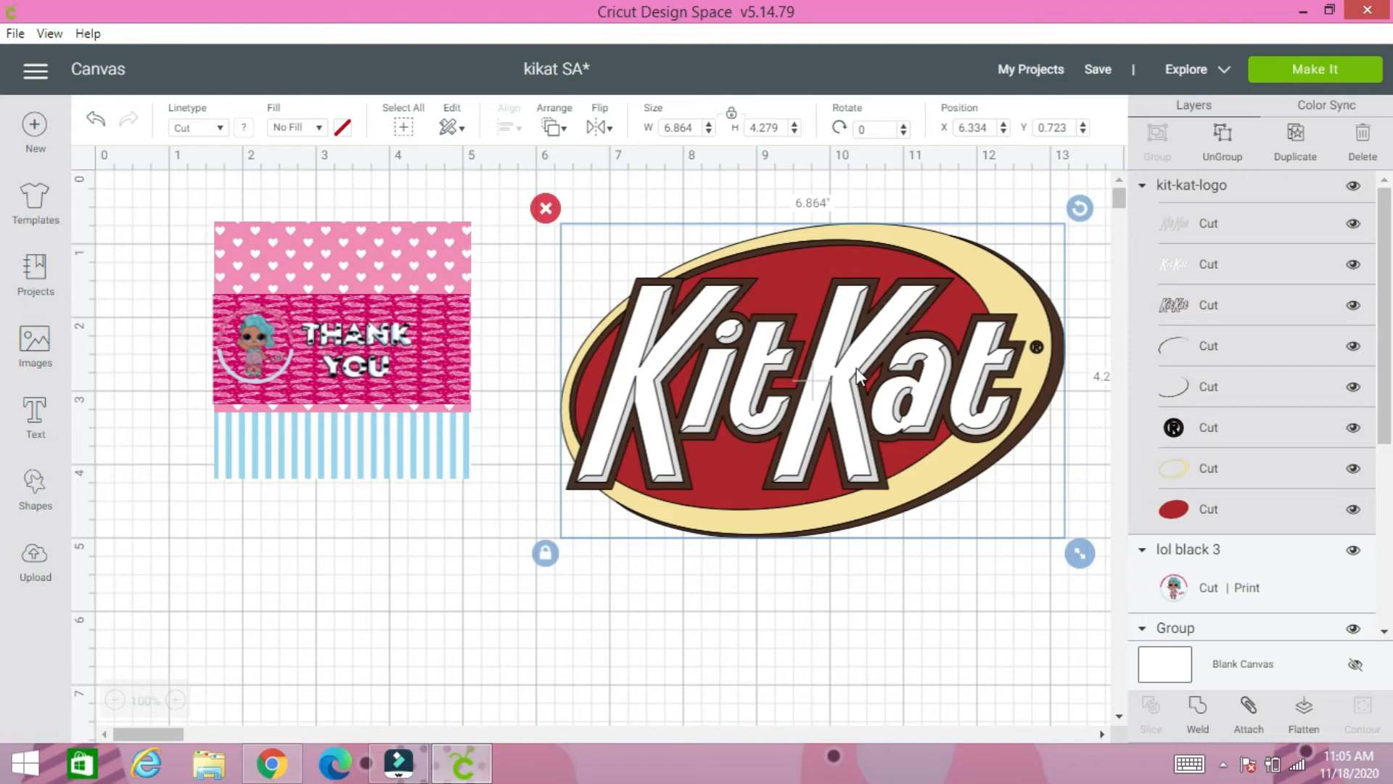
Step: Flatten the KitKat logo, shrink it to about 1.475 in, and set it right of Thank You
{"action": "left_click", "coordinate": [1300, 711]}
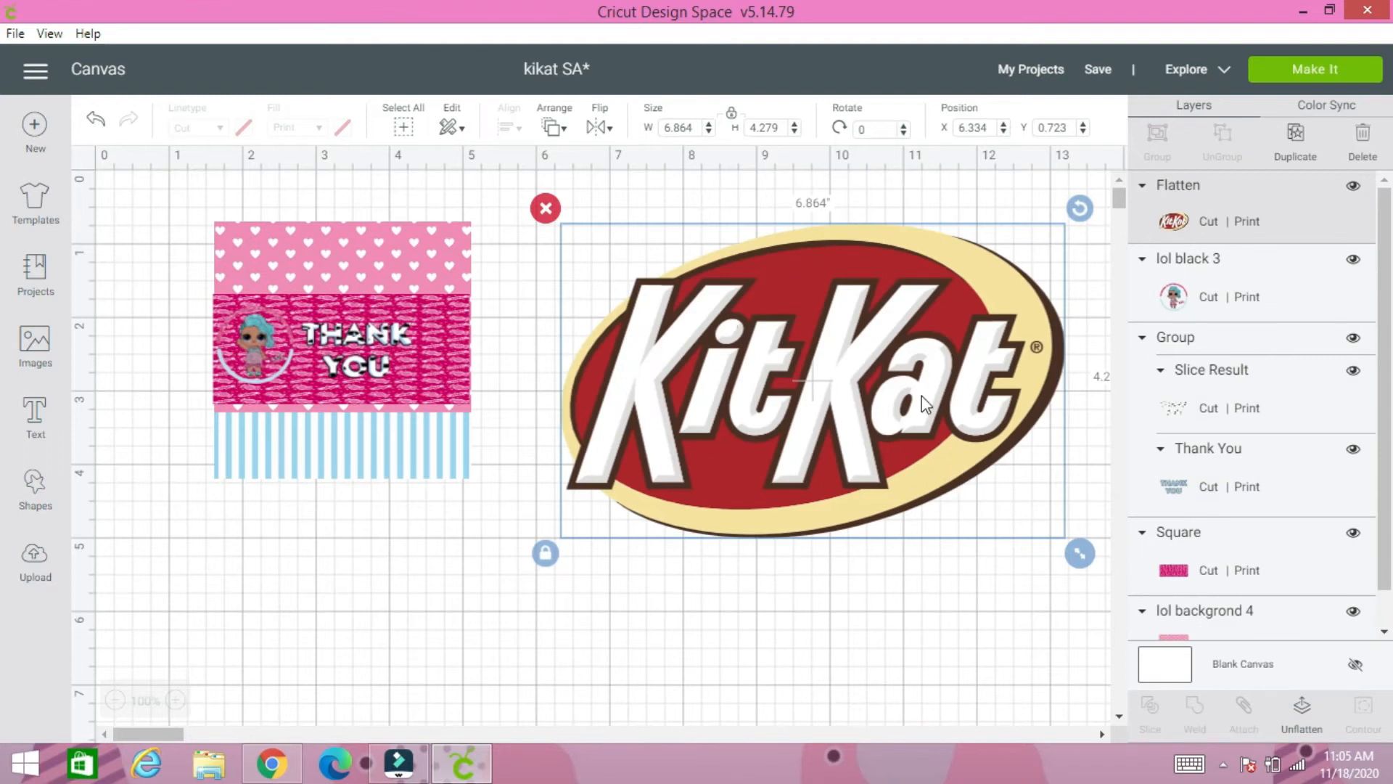
{"action": "mouse_move", "coordinate": [1076, 568]}
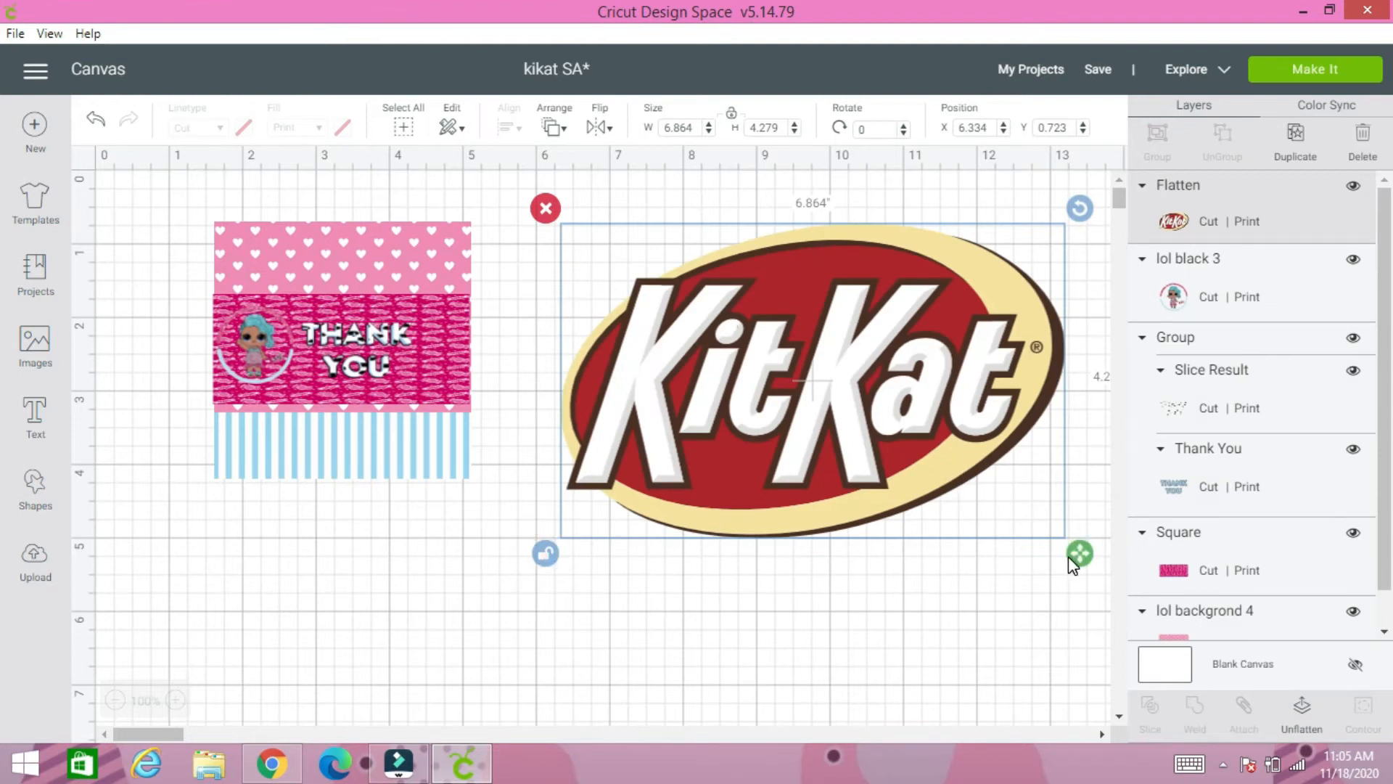
{"action": "left_click_drag", "start_coordinate": [1079, 550], "coordinate": [685, 311]}
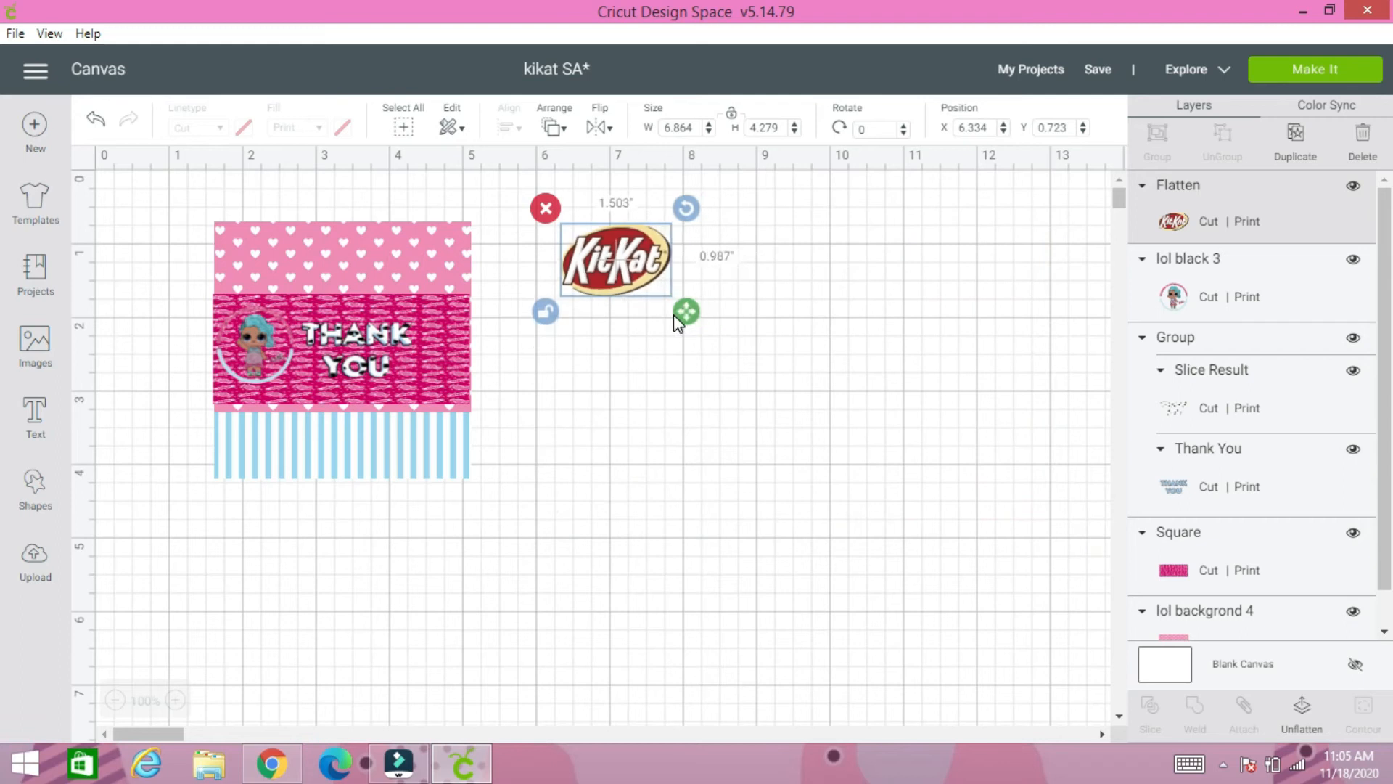
{"action": "left_click", "coordinate": [553, 123]}
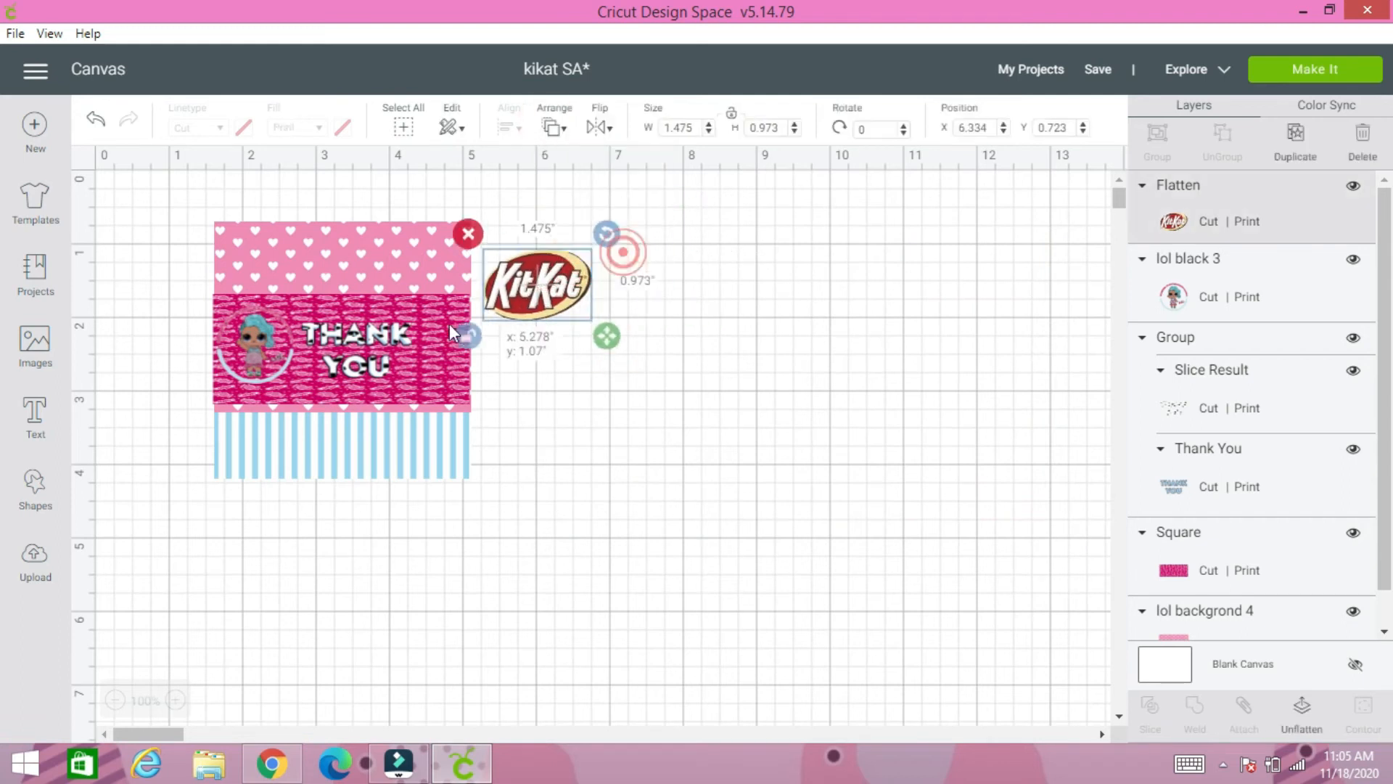
{"action": "left_click_drag", "start_coordinate": [537, 285], "coordinate": [421, 360]}
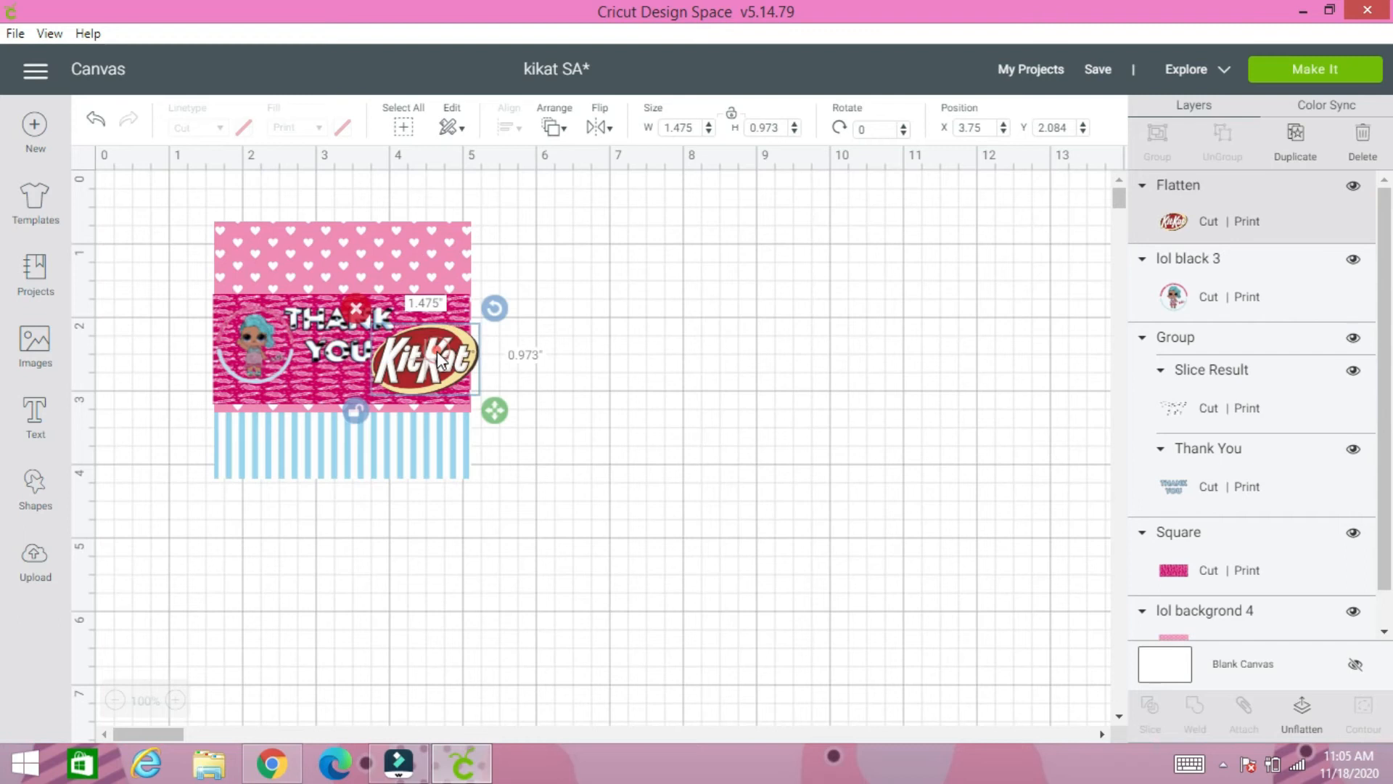
{"action": "left_click_drag", "start_coordinate": [494, 411], "coordinate": [468, 401]}
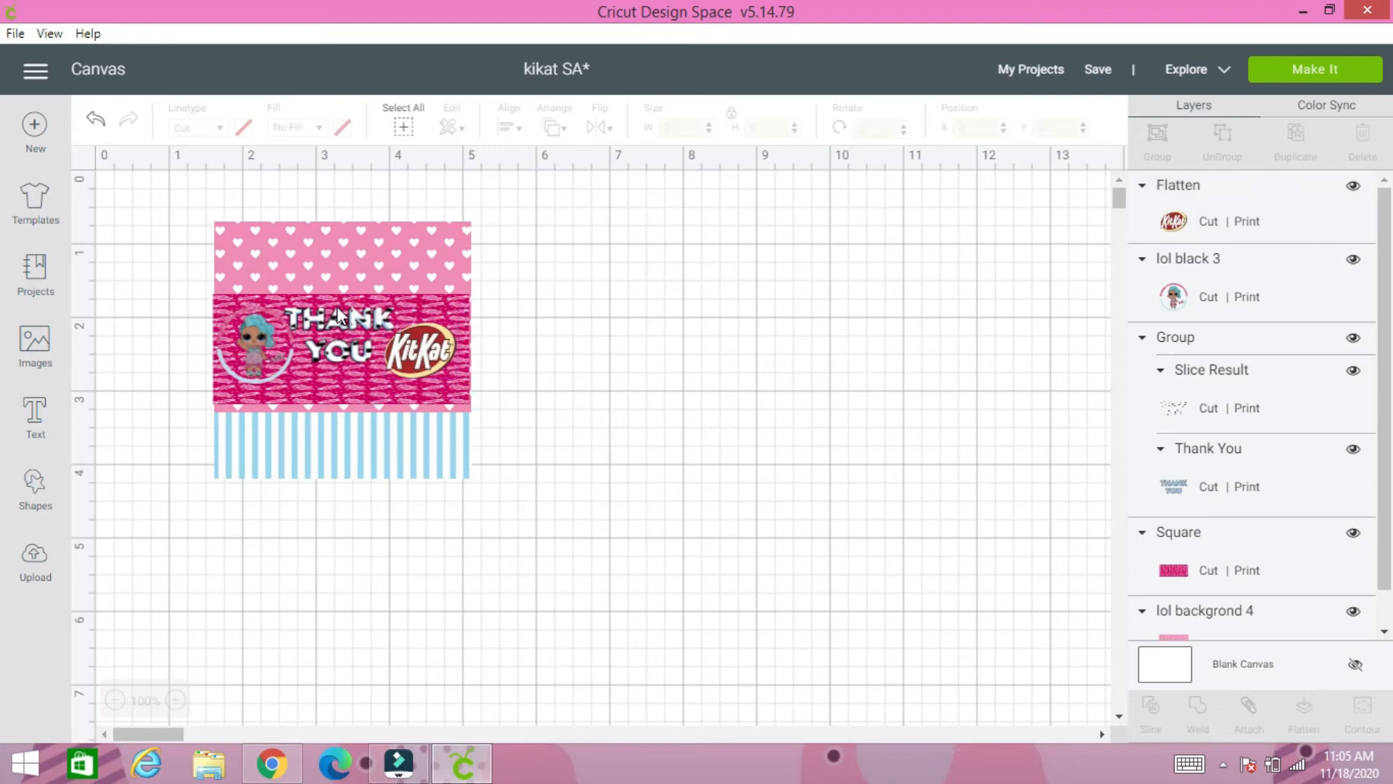
{"action": "left_click", "coordinate": [337, 317]}
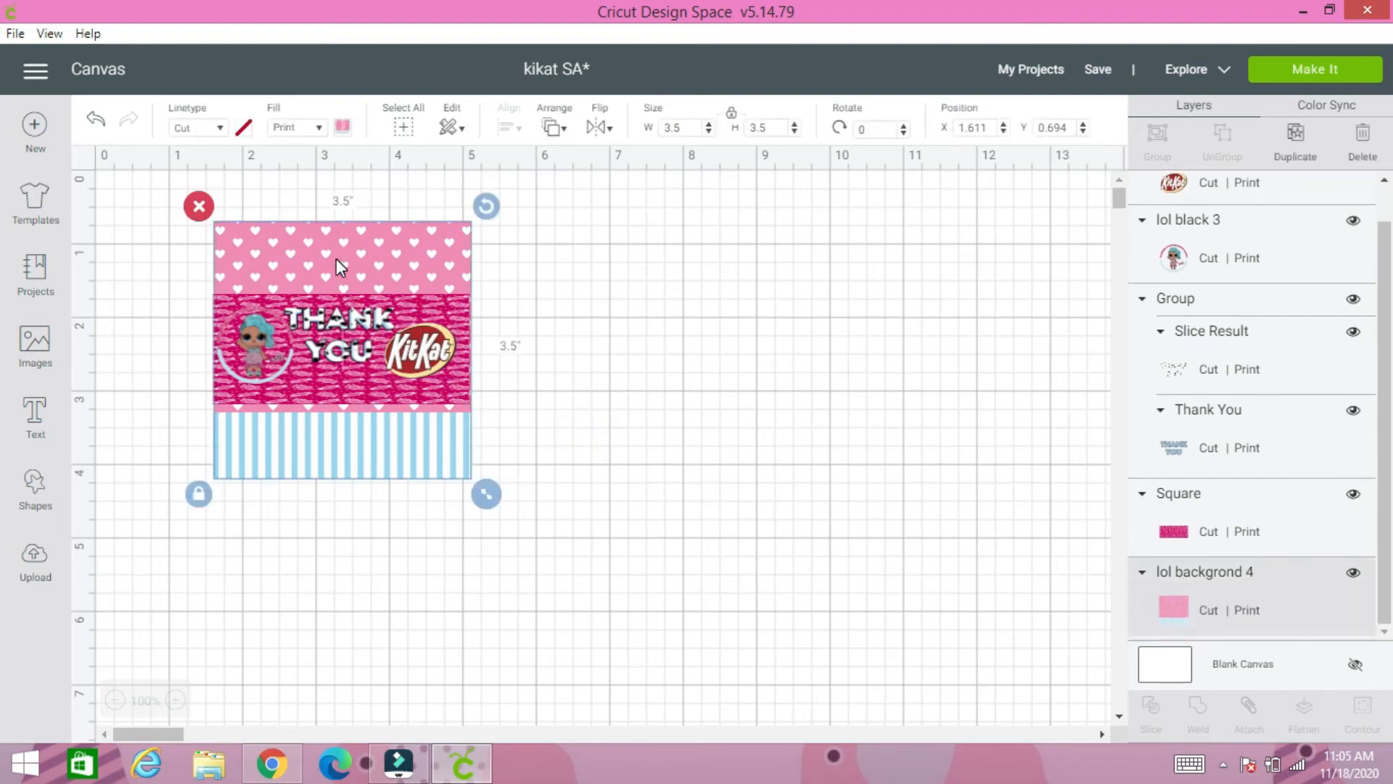
{"action": "mouse_move", "coordinate": [252, 389]}
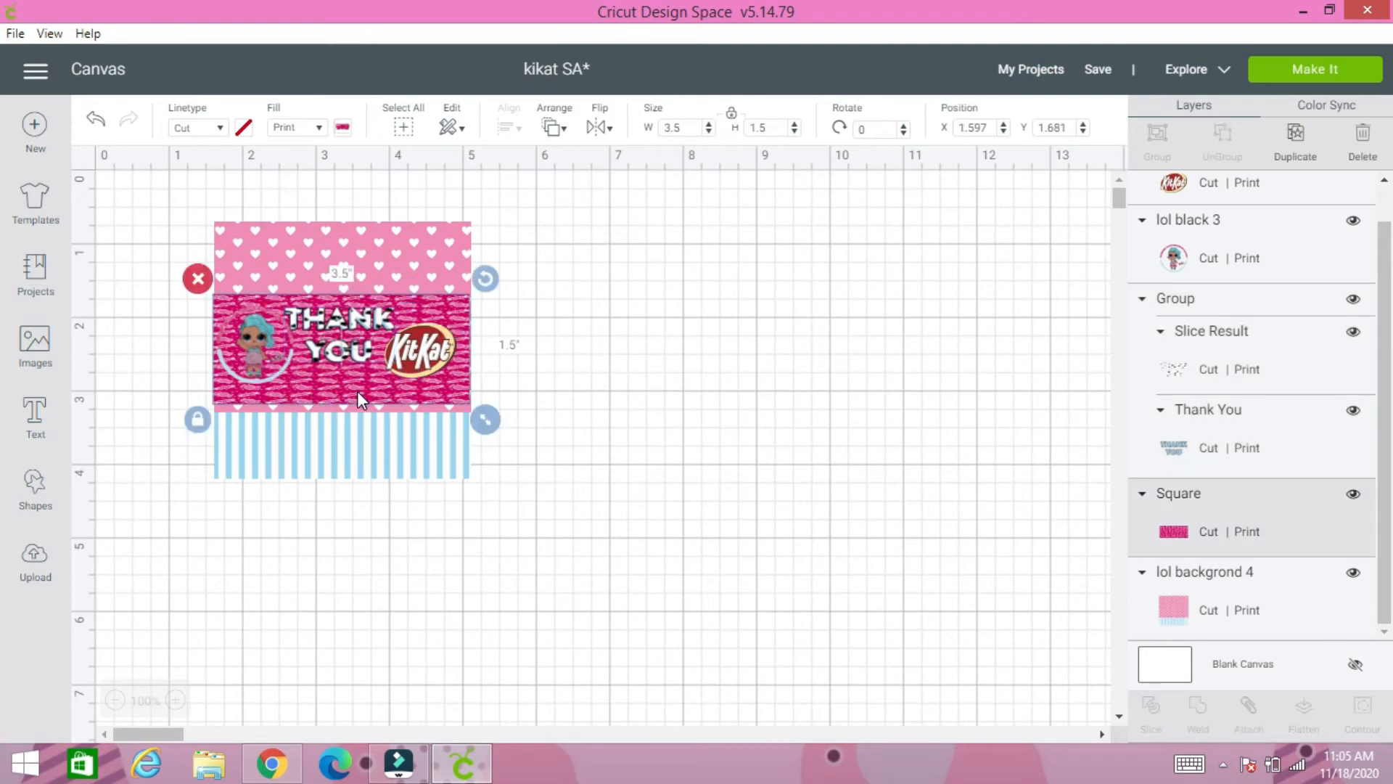
{"action": "mouse_move", "coordinate": [355, 419]}
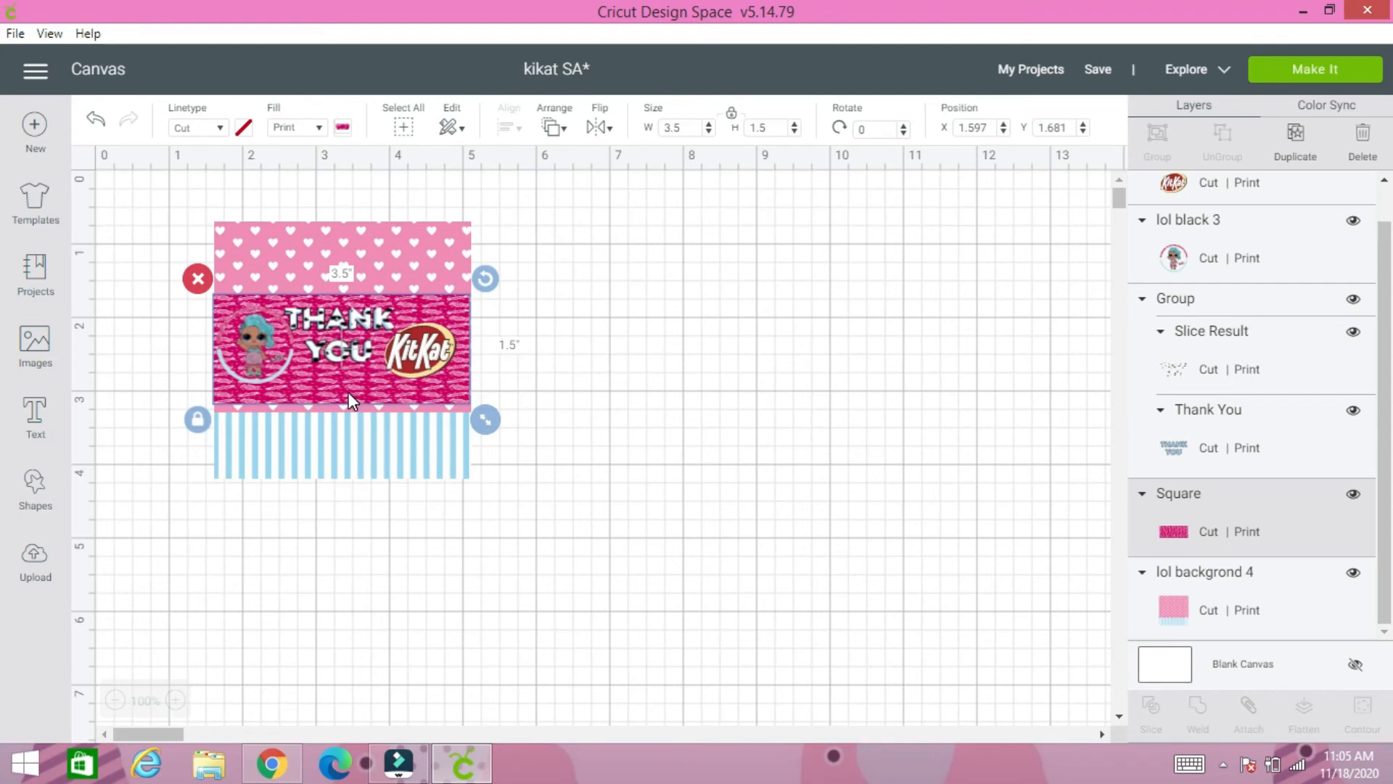
{"action": "mouse_move", "coordinate": [356, 405]}
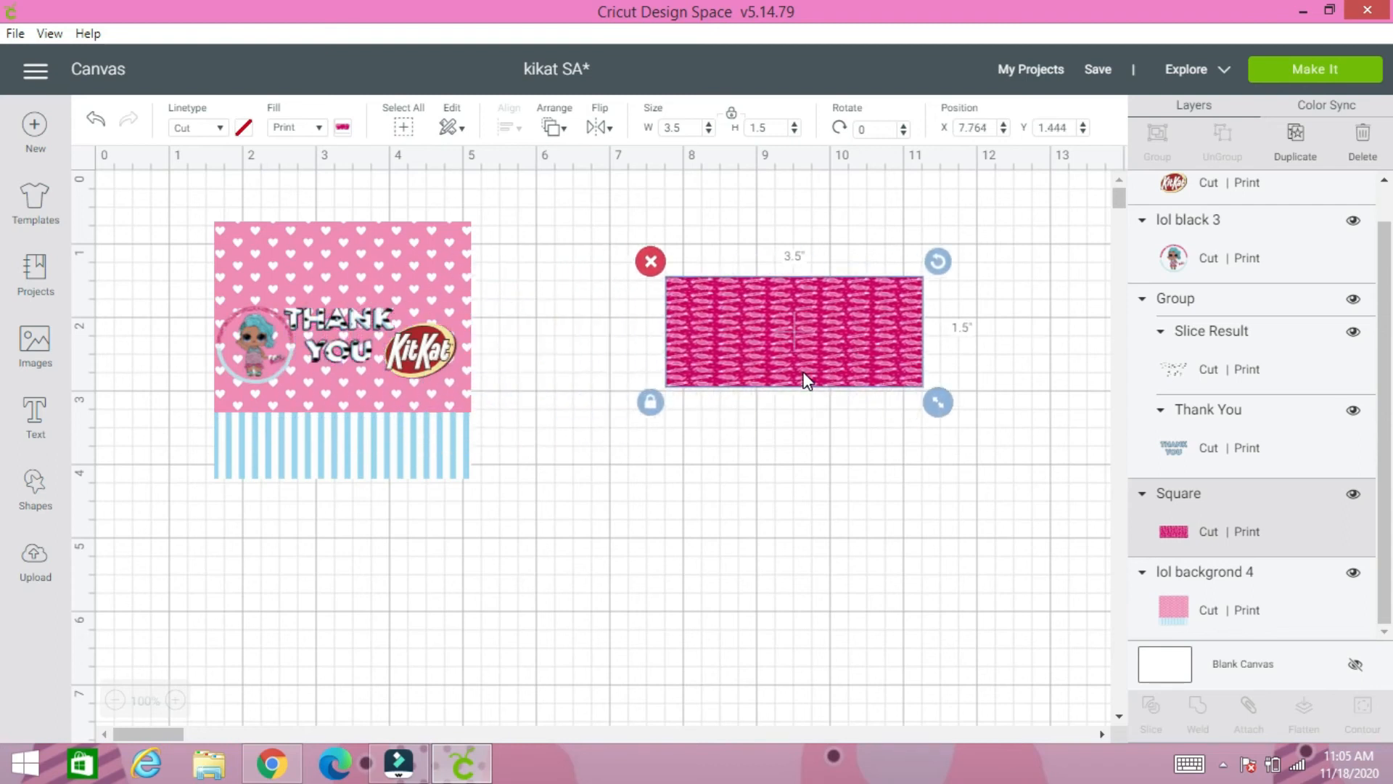
{"action": "mouse_move", "coordinate": [785, 341]}
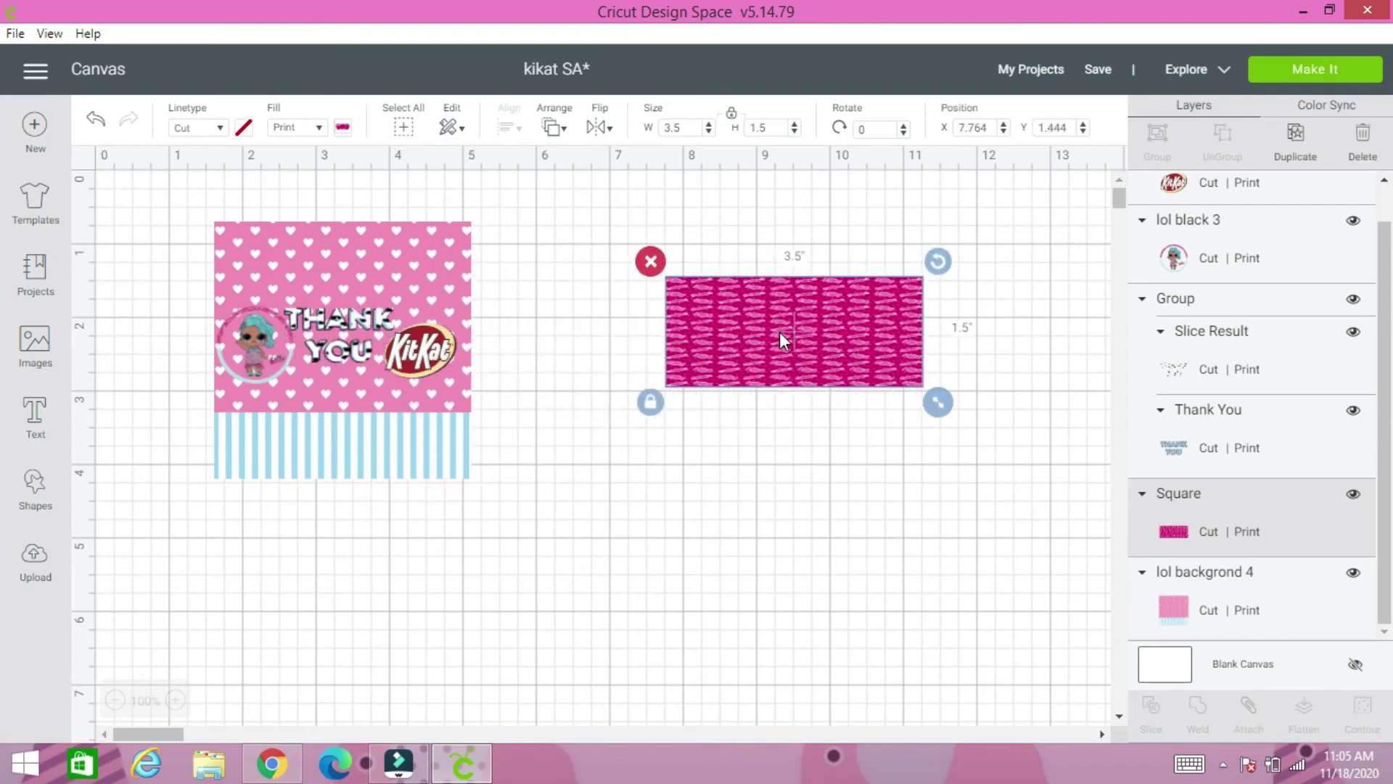
{"action": "mouse_move", "coordinate": [188, 371]}
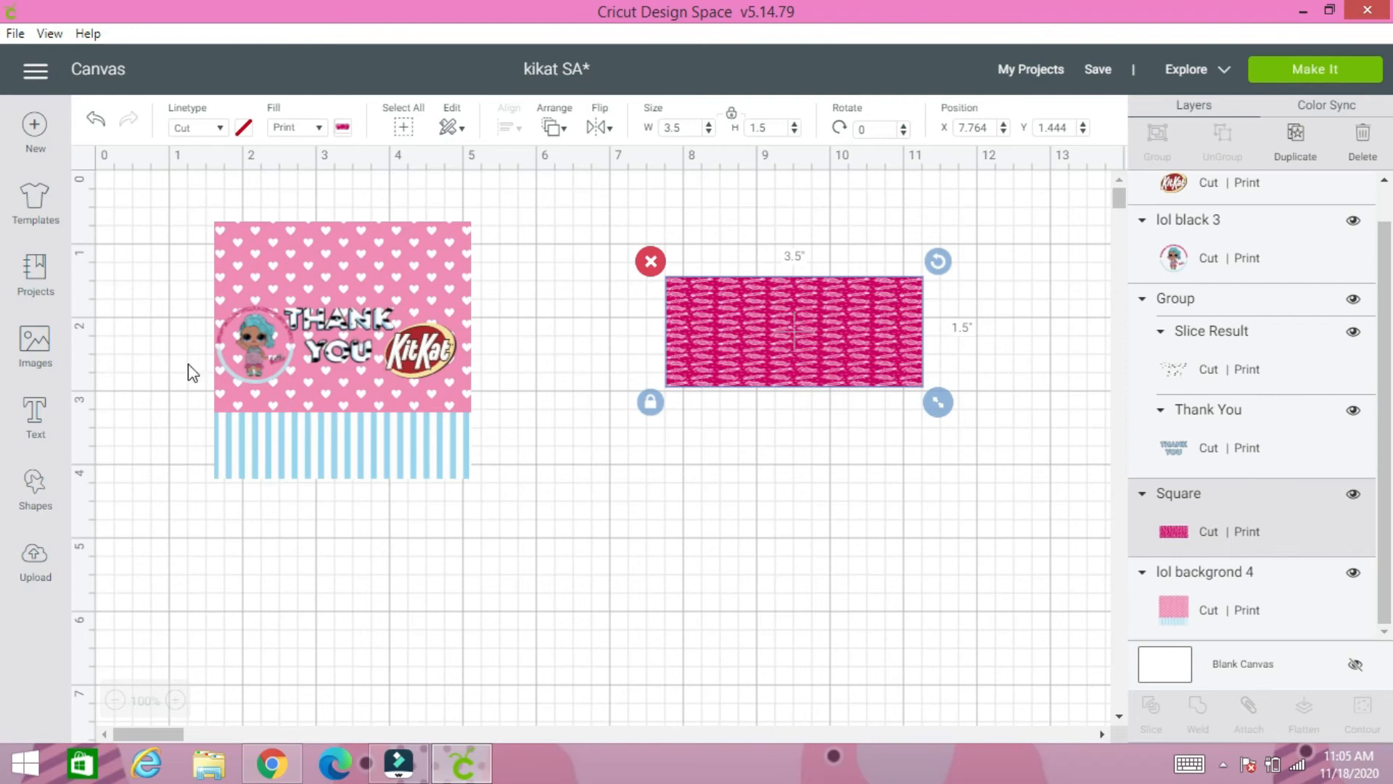
{"action": "mouse_move", "coordinate": [817, 358]}
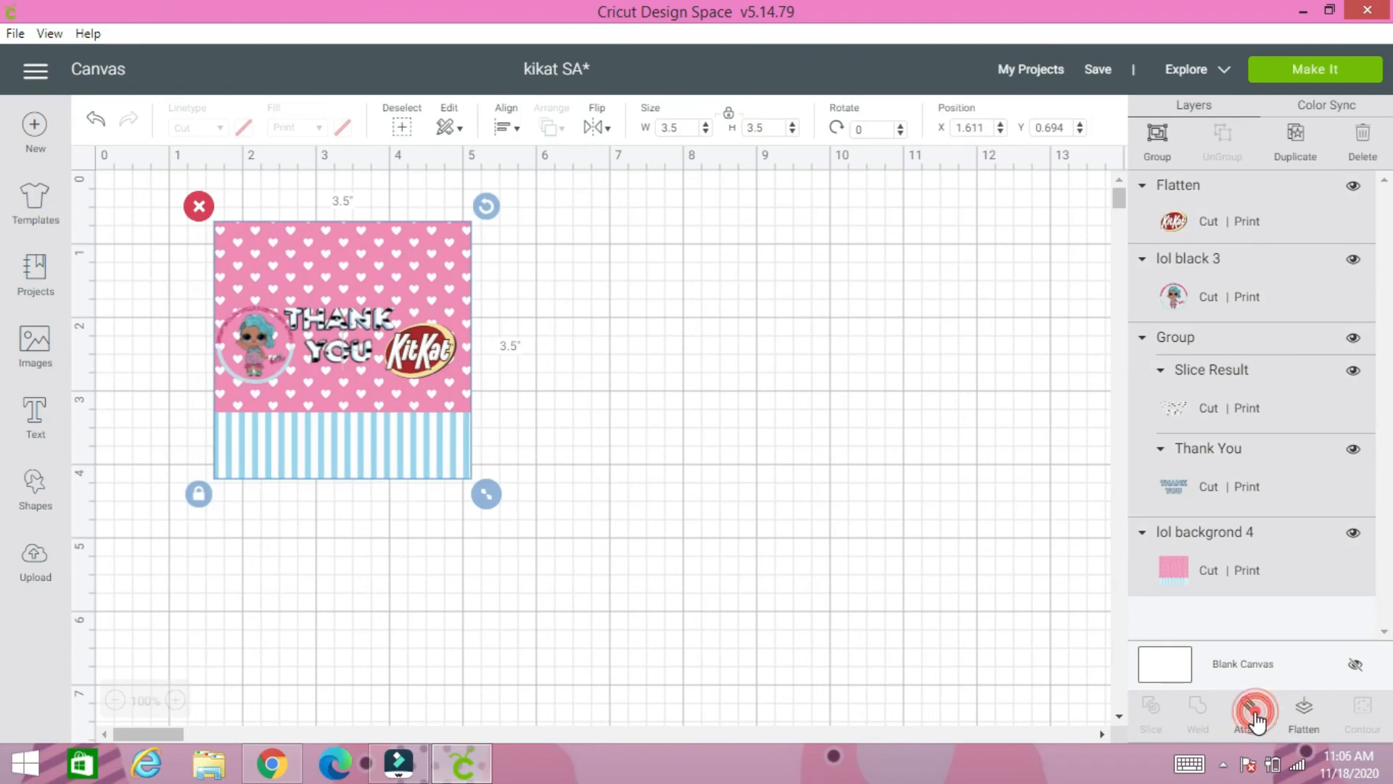
Step: Flatten all wrapper layers into one print image and preview it with Make It
{"action": "left_click", "coordinate": [1303, 708]}
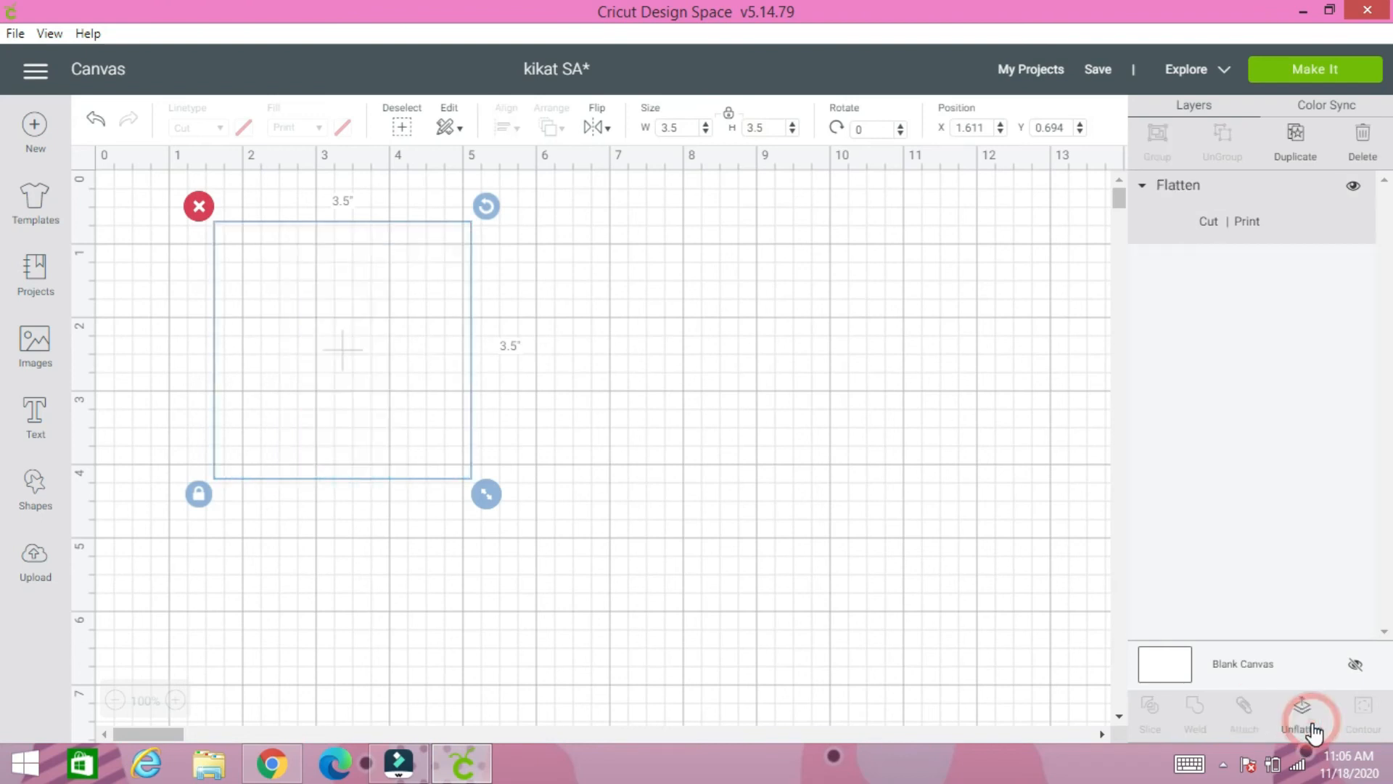
{"action": "left_click", "coordinate": [1305, 706]}
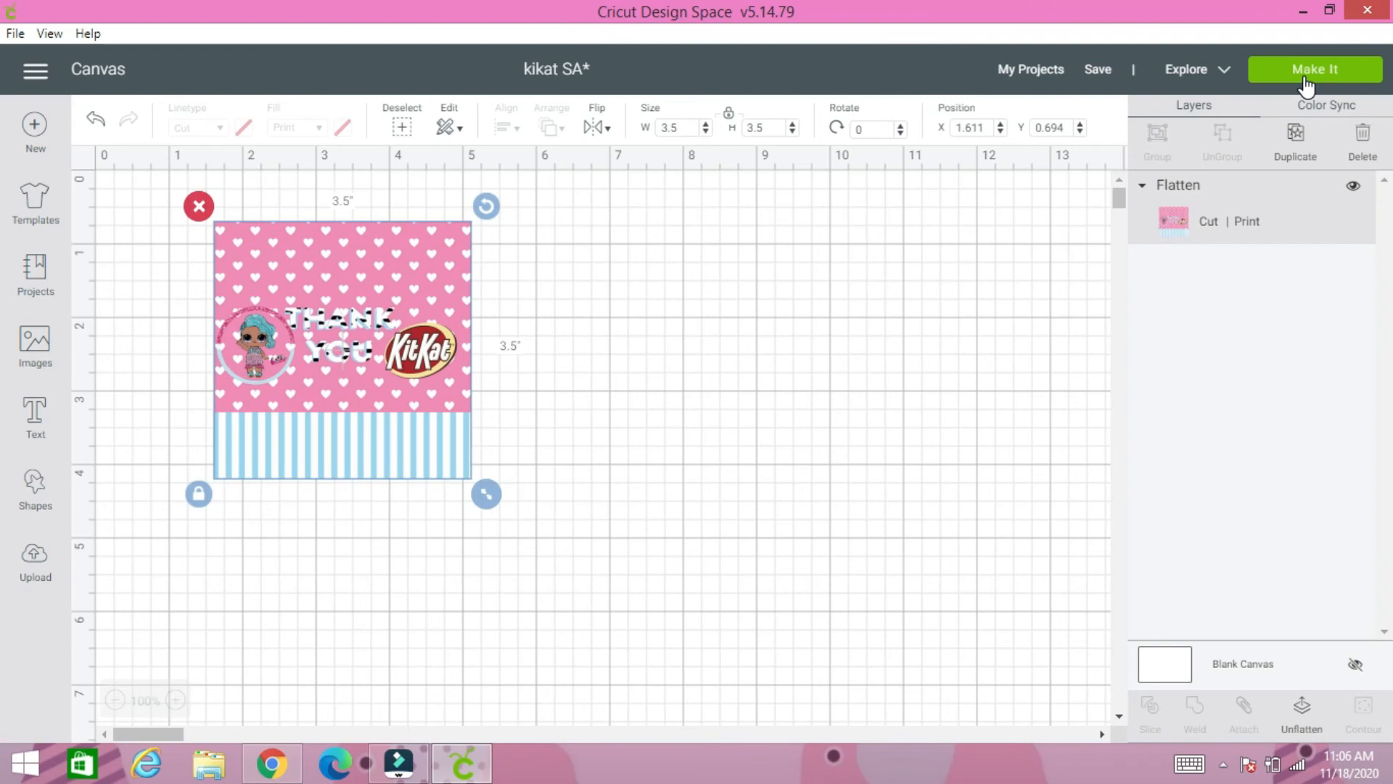
{"action": "left_click", "coordinate": [1313, 69]}
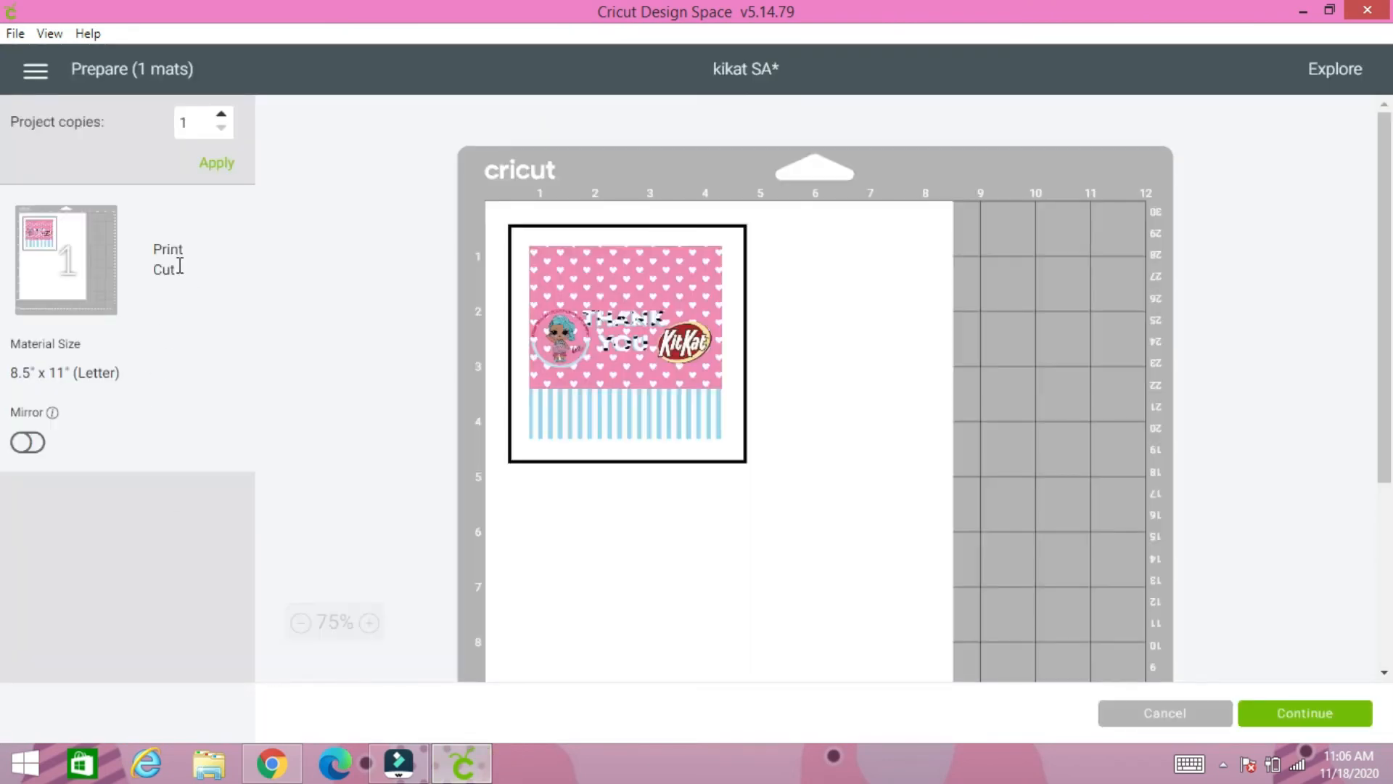
{"action": "mouse_move", "coordinate": [628, 359]}
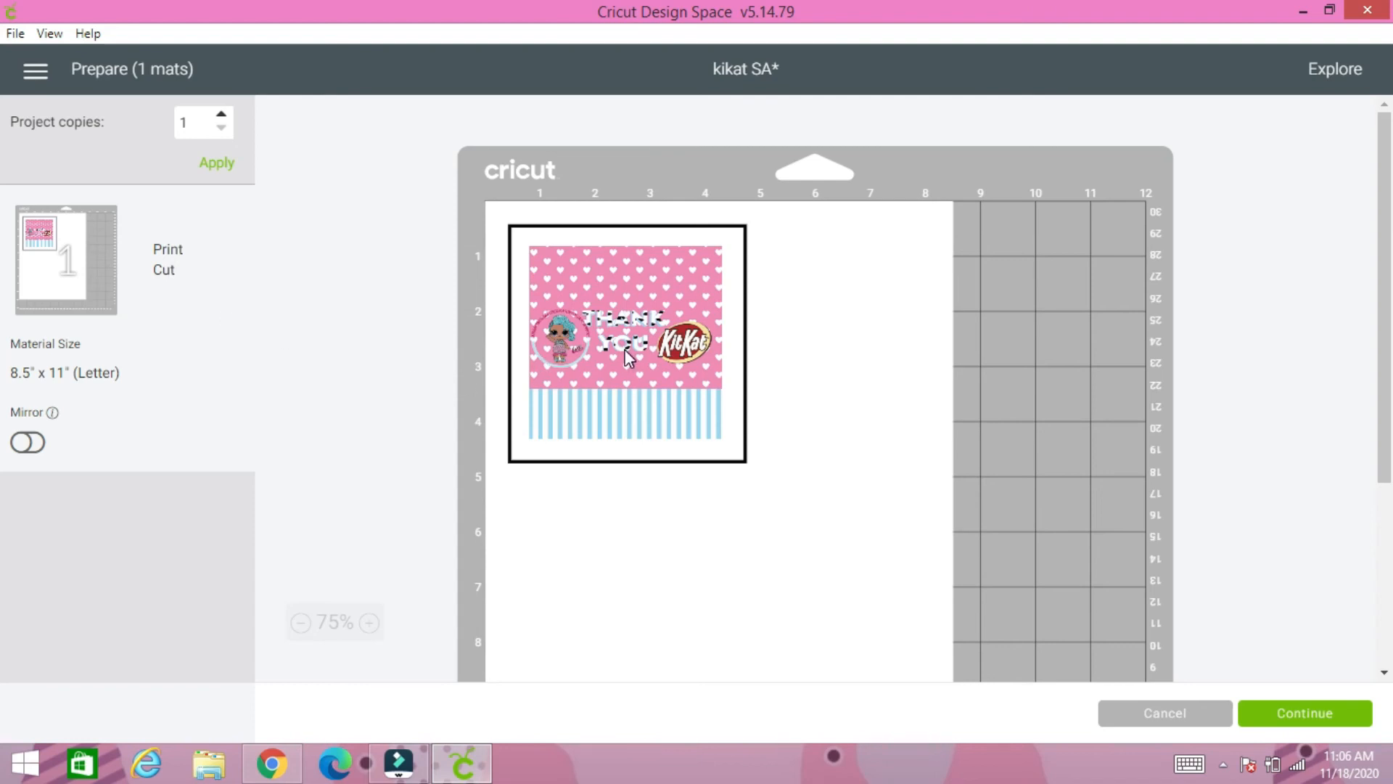